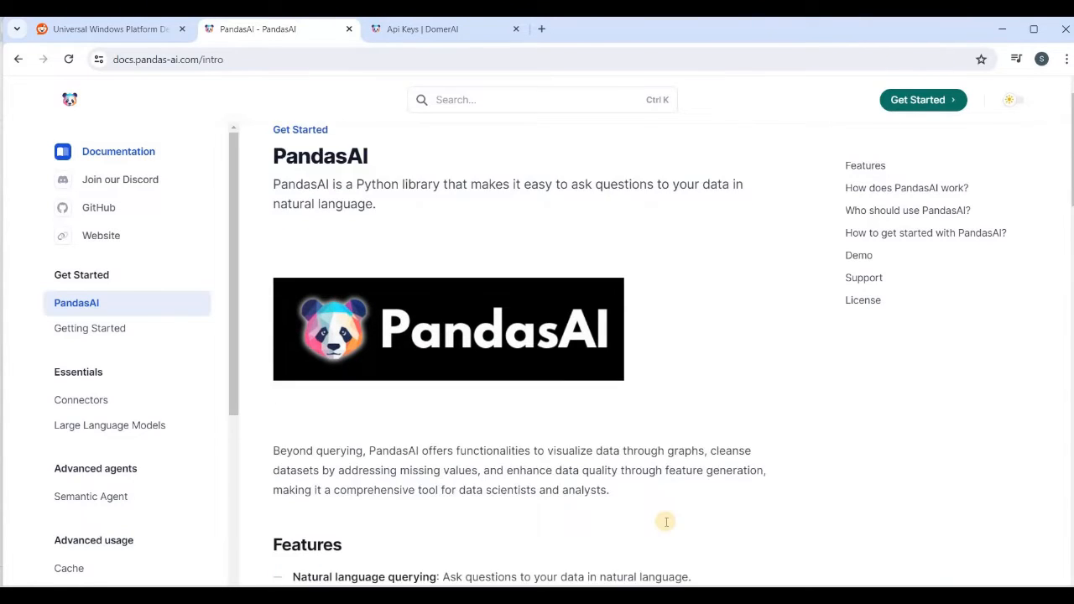
Run the DataFrame cell and display sales_by_country as a ten-row table of countries and sales.
{"action": "scroll", "scroll_direction": "down", "scroll_amount": 3}
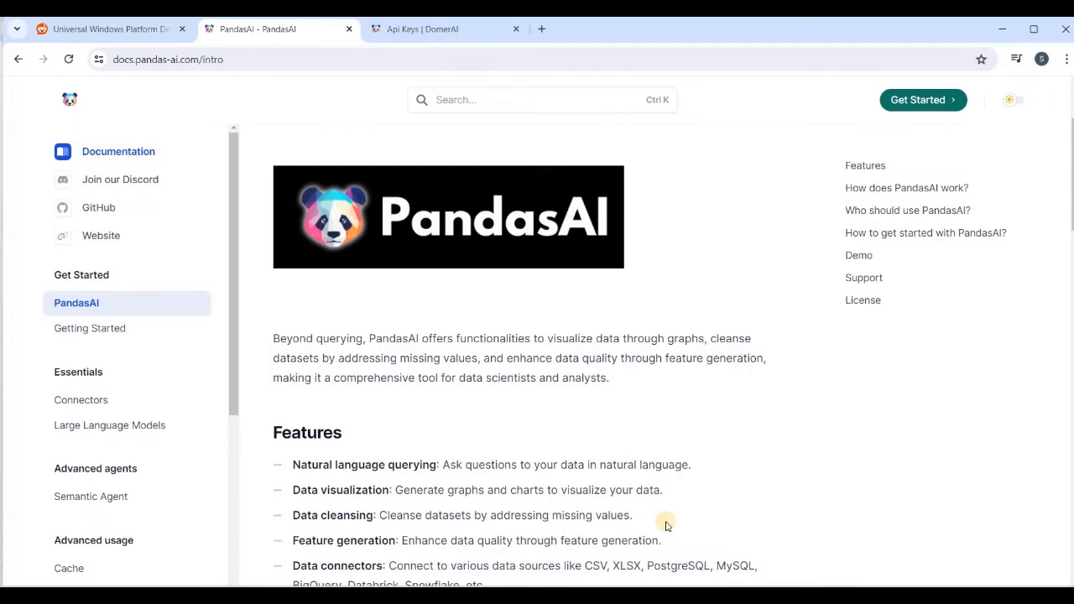
{"action": "scroll", "scroll_direction": "down", "scroll_amount": 3}
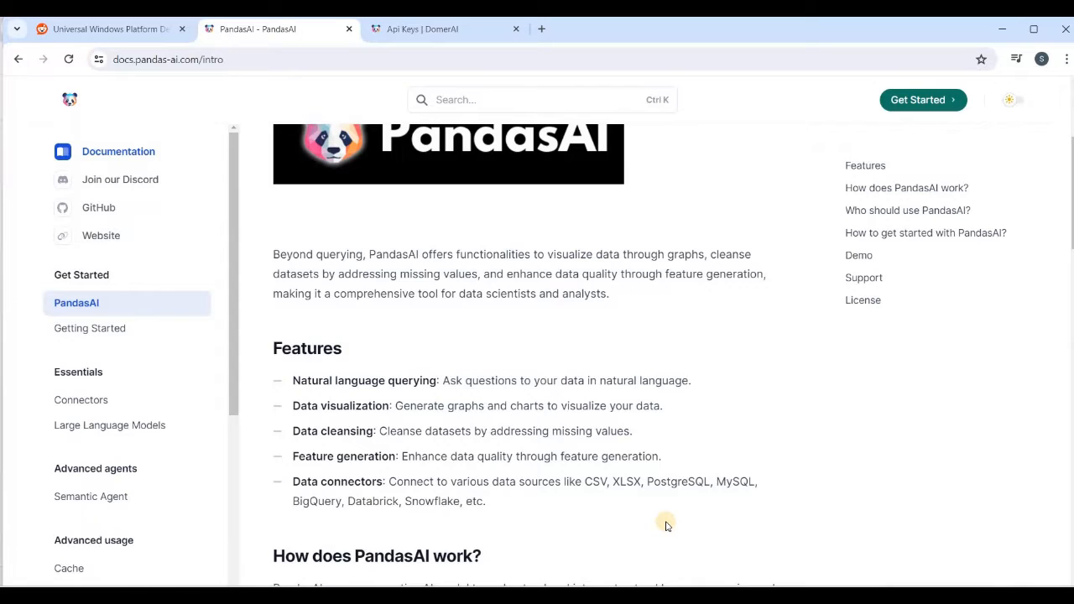
{"action": "scroll", "scroll_direction": "down", "scroll_amount": 3}
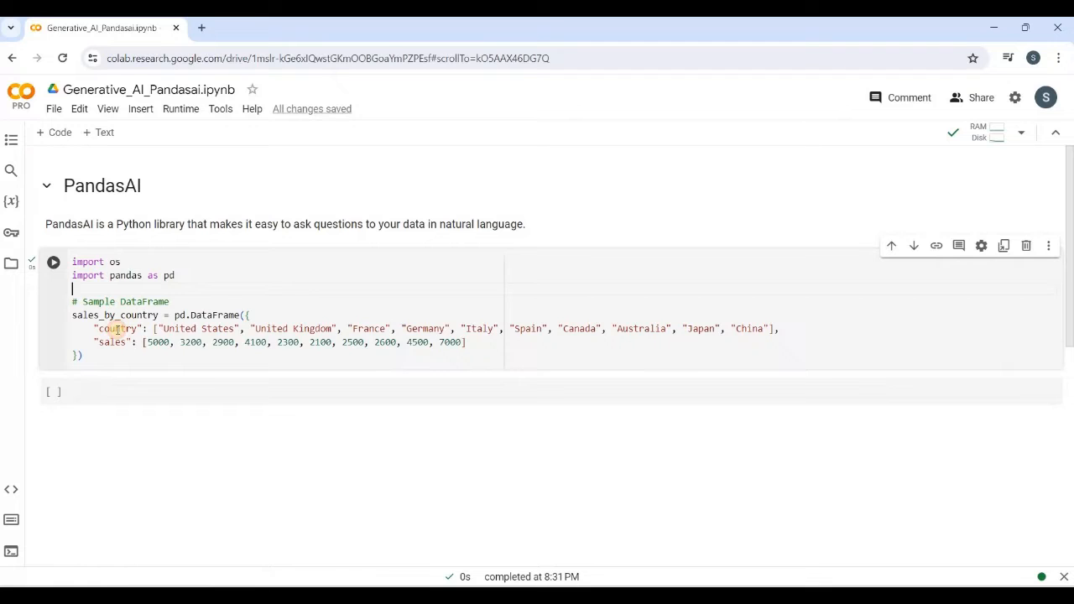
{"action": "double_click", "coordinate": [112, 342]}
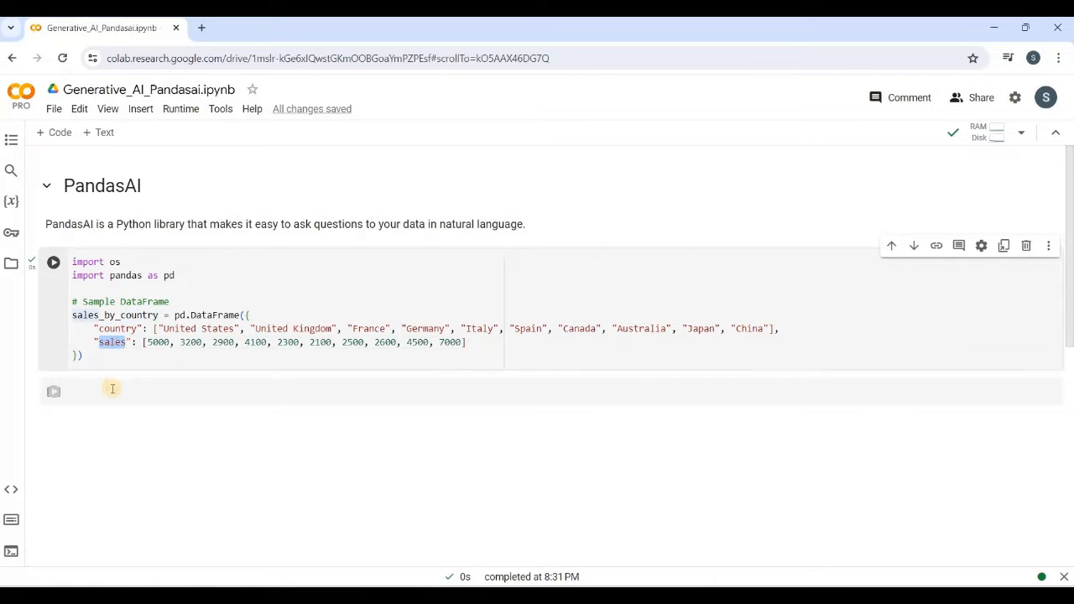
{"action": "left_click", "coordinate": [53, 261]}
{"action": "type", "text": "sales_by_country"}
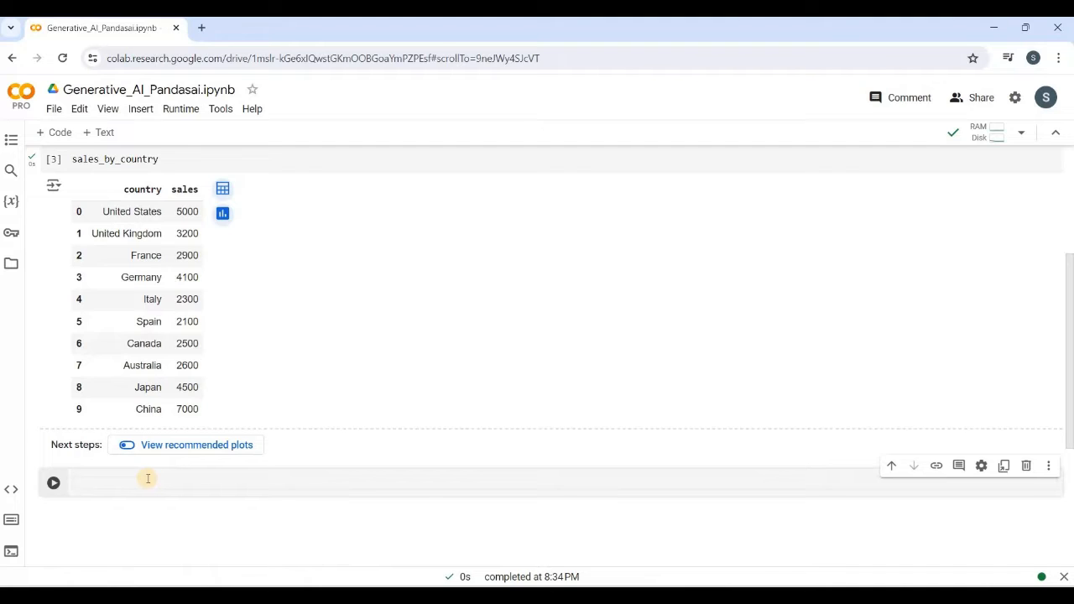
{"action": "left_click", "coordinate": [146, 481]}
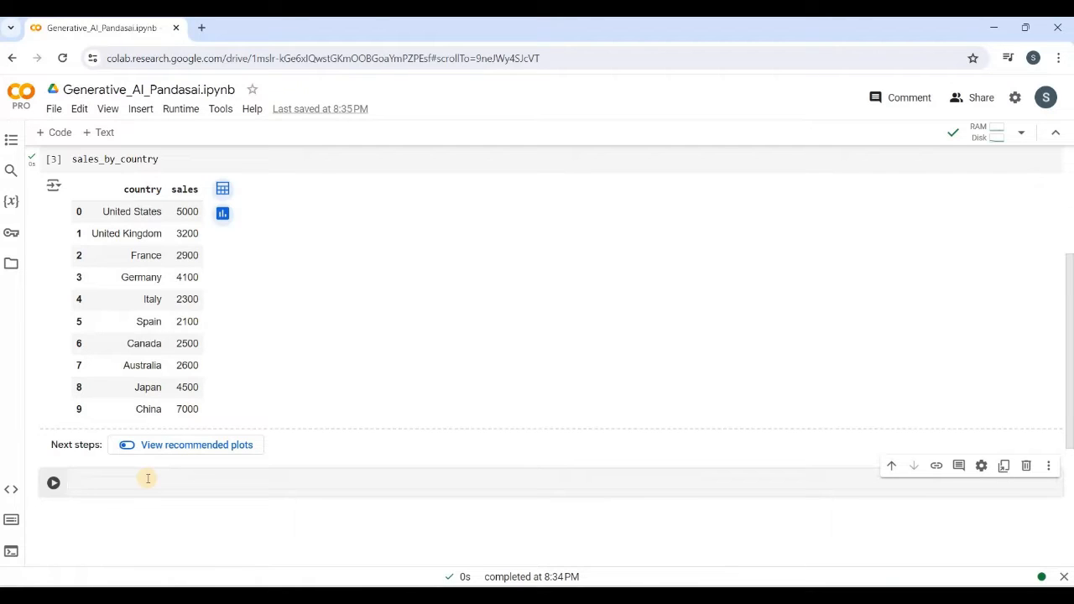
Run !pip install pandasai in a new cell to install the library.
{"action": "type", "text": "!pip"}
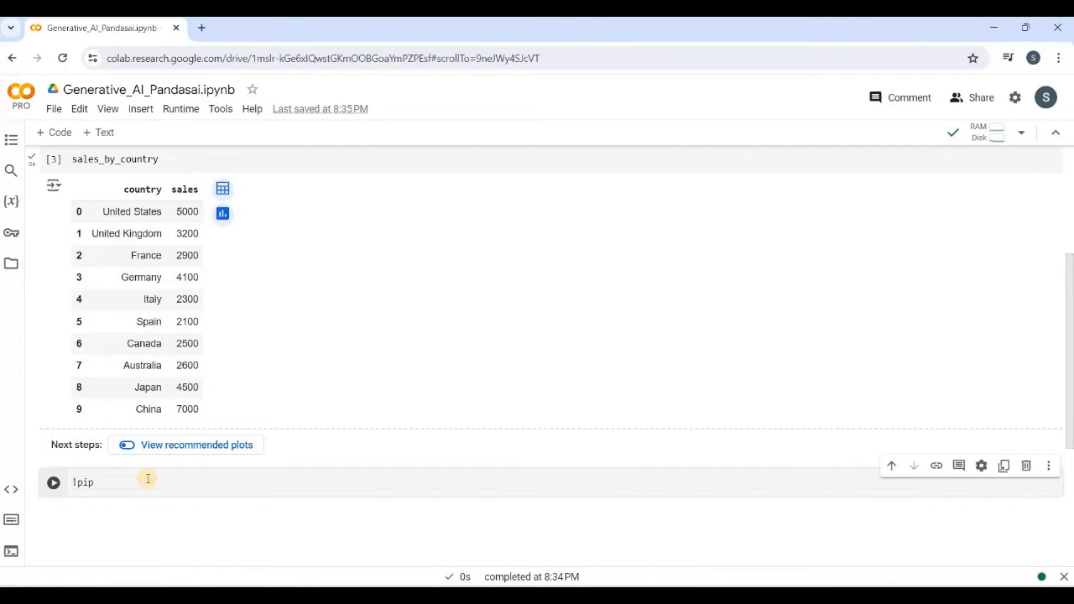
{"action": "type", "text": "install"}
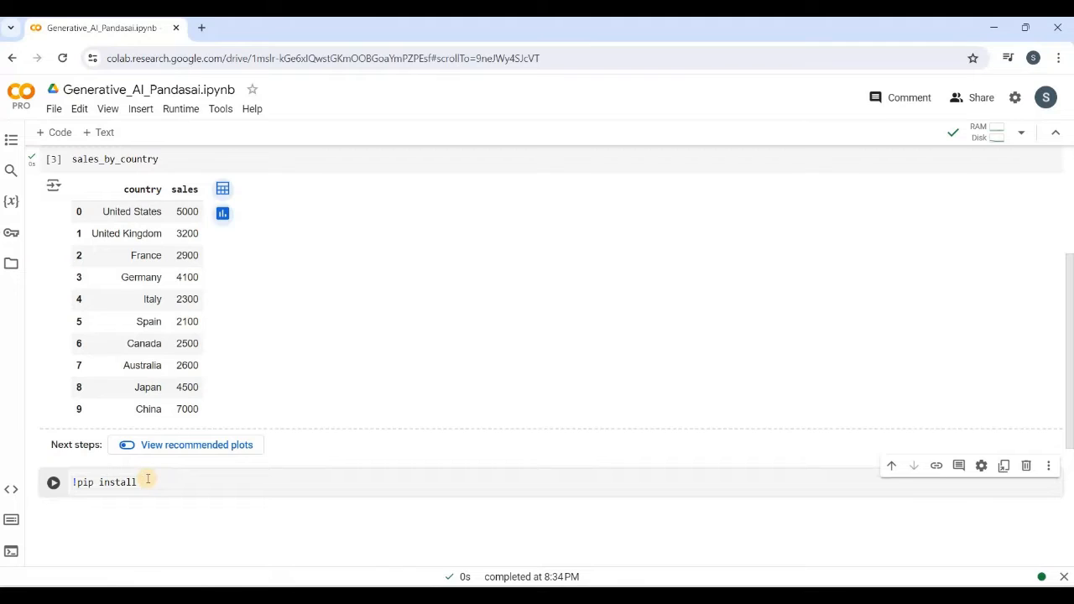
{"action": "type", "text": "pa"}
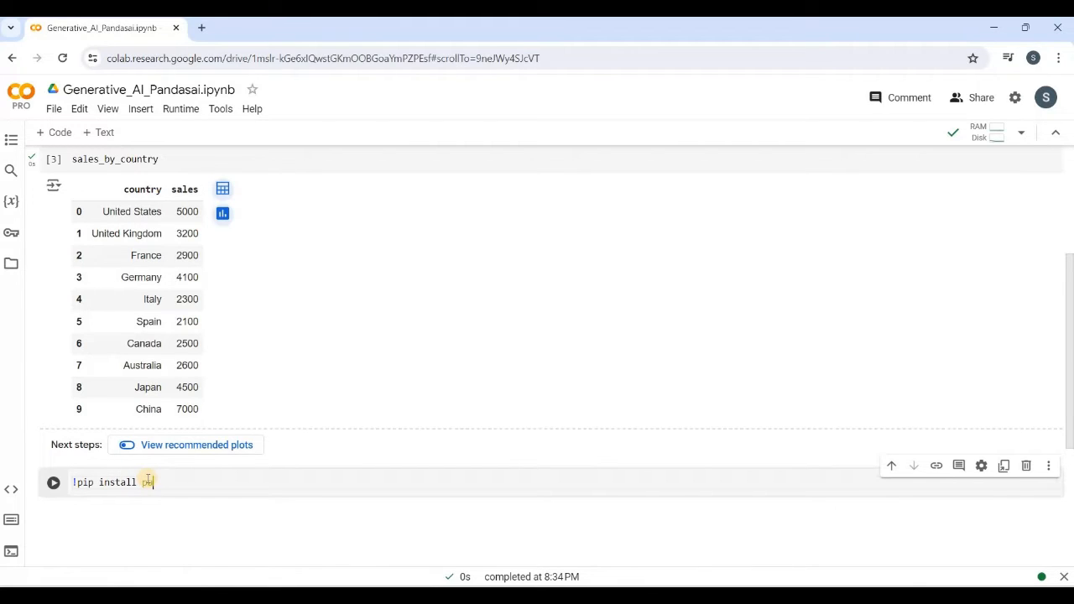
{"action": "type", "text": "pandasai"}
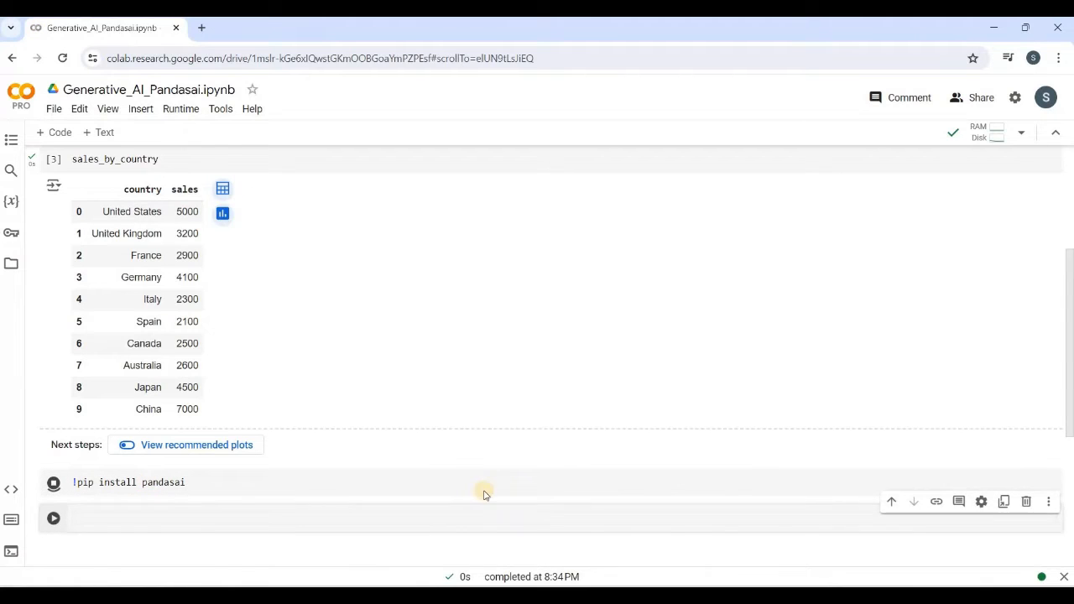
{"action": "left_click", "coordinate": [53, 482]}
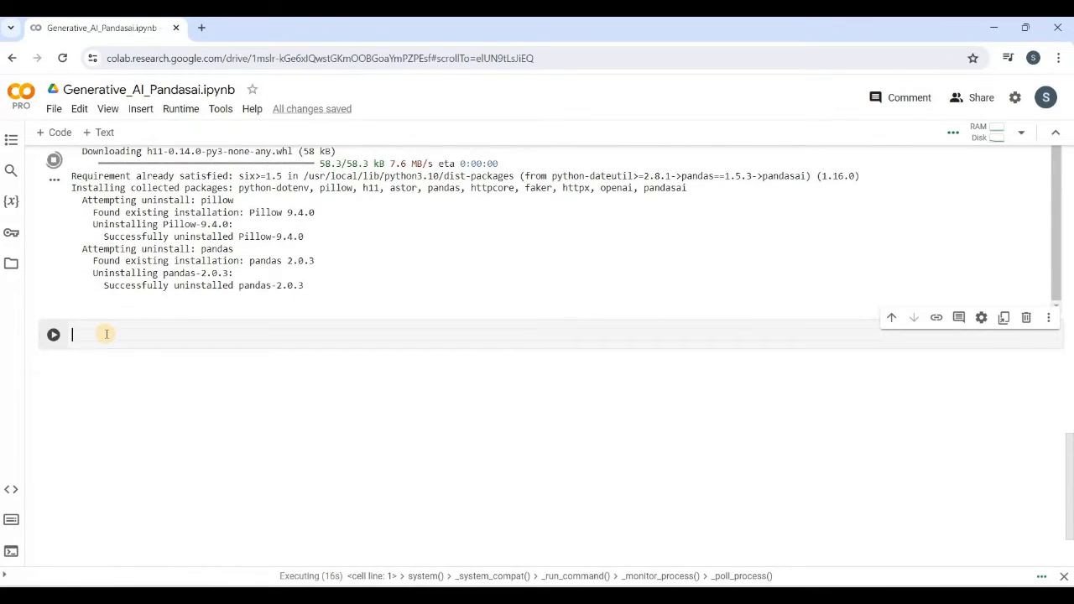
Write os.environ["PANDASAI_API_KEY"] = "" with an empty key, then return to the PandasAI docs.
{"action": "type", "text": "os."}
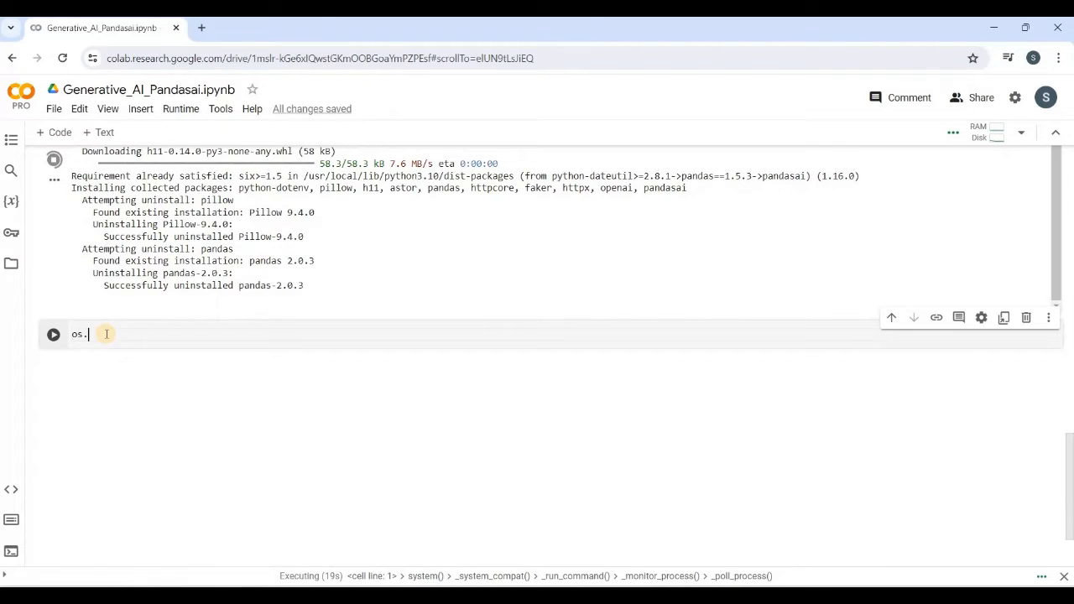
{"action": "type", "text": "e"}
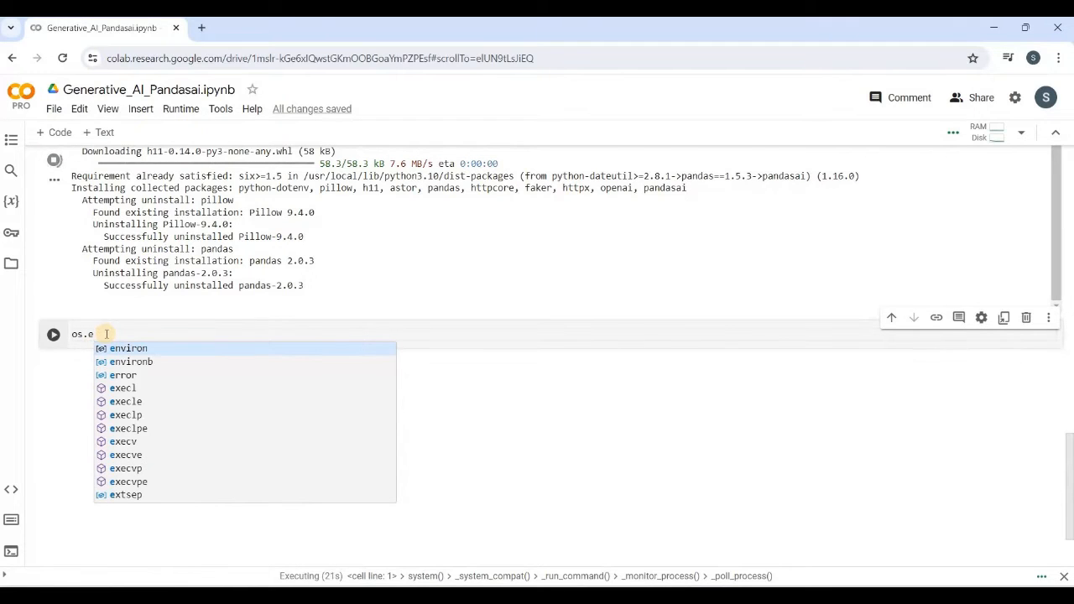
{"action": "type", "text": "environ[]"}
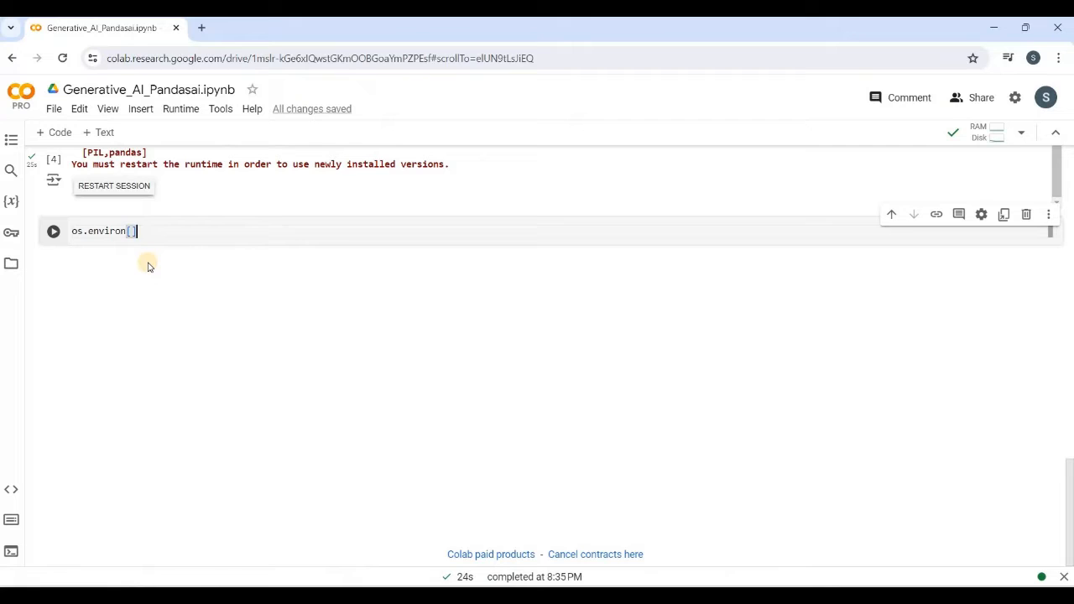
{"action": "type", "text": "\"\""}
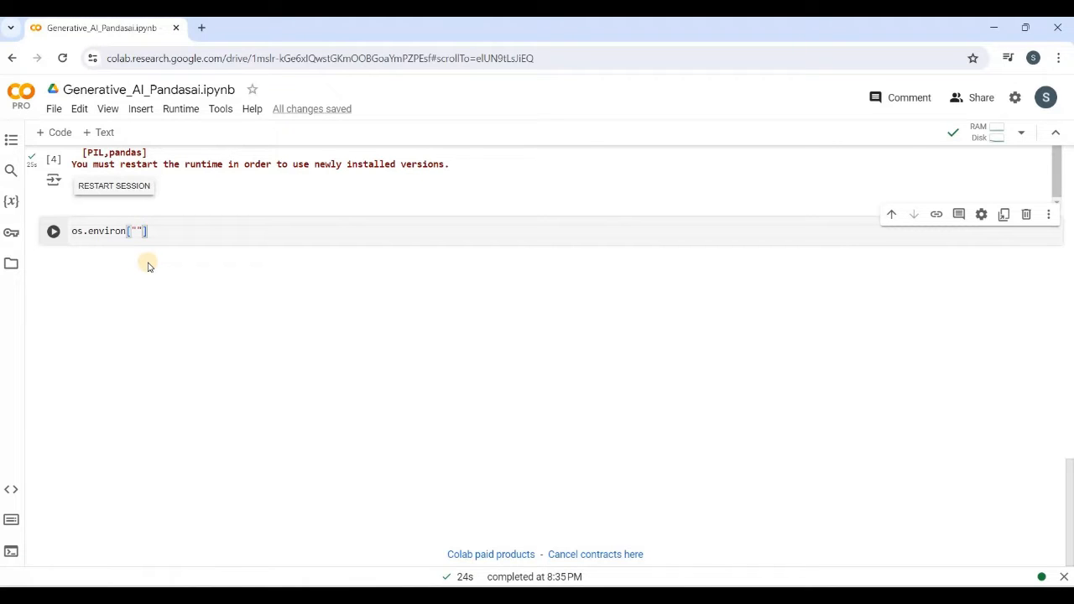
{"action": "type", "text": "P"}
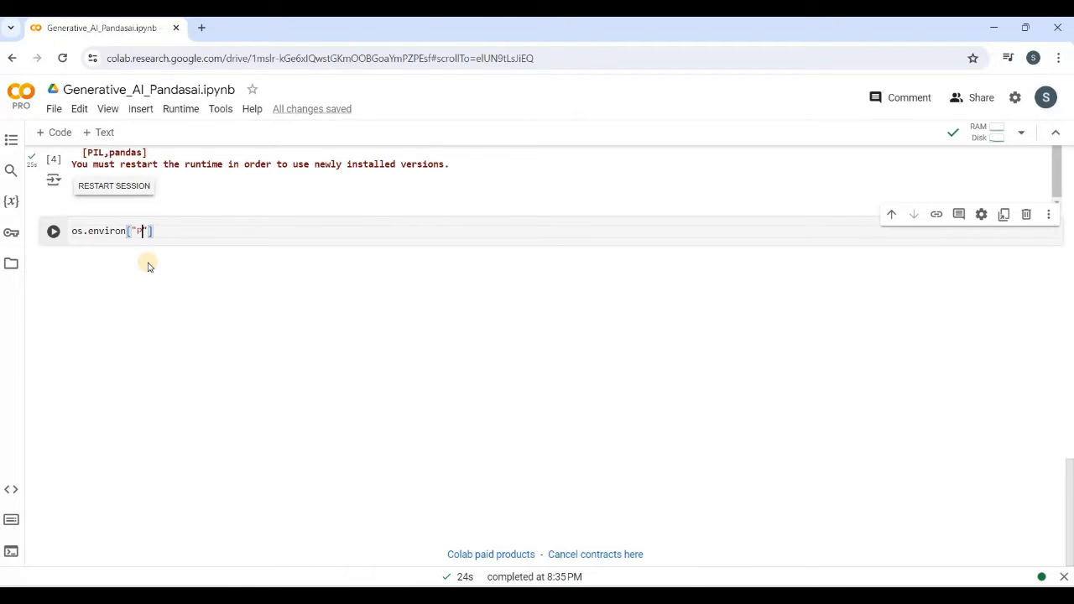
{"action": "type", "text": "P"}
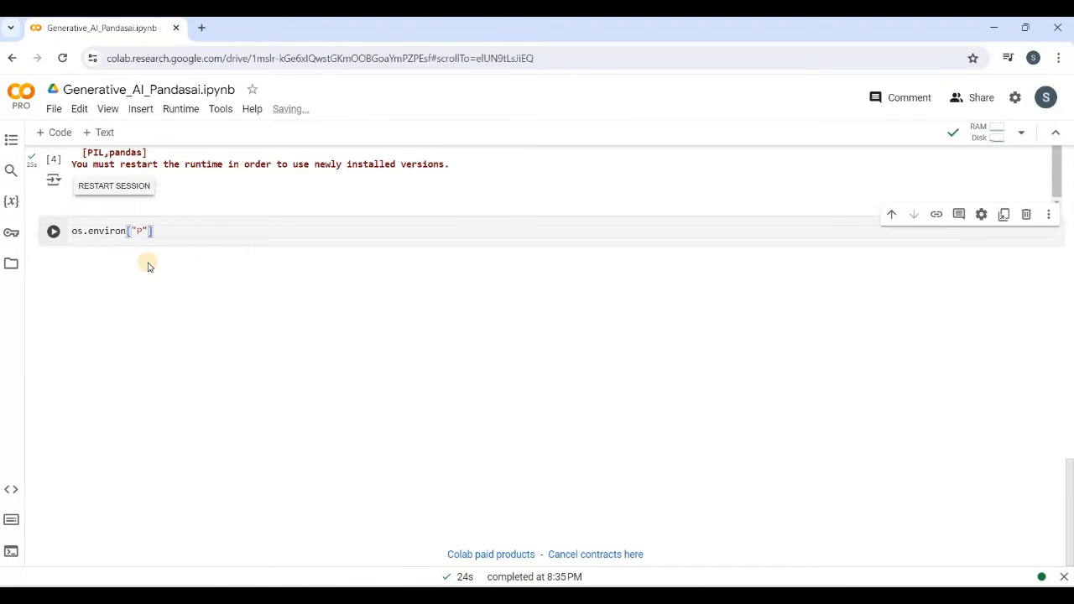
{"action": "type", "text": "ANDASAI_"}
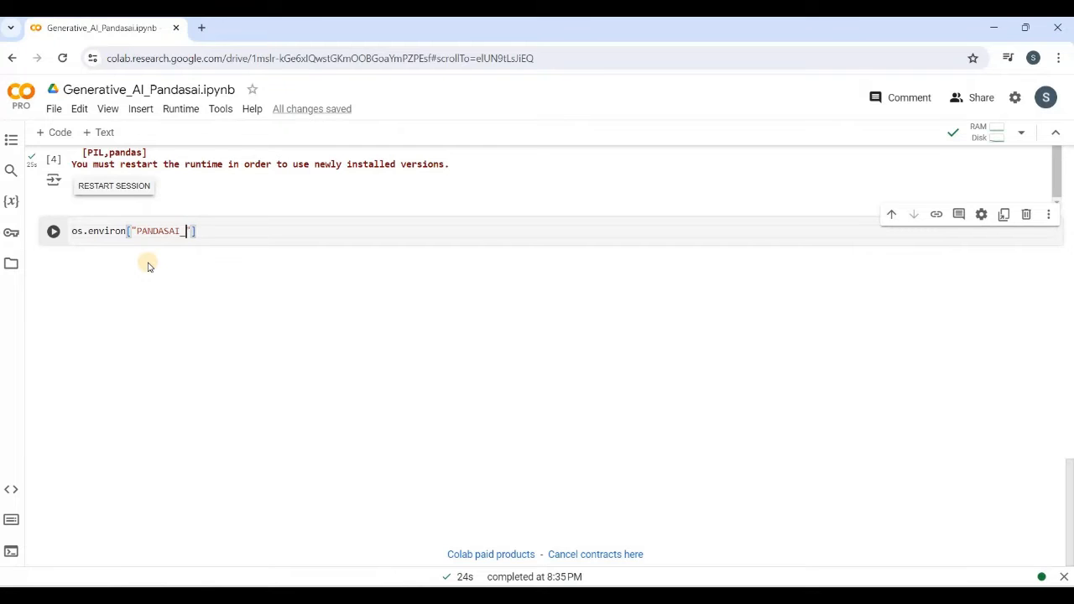
{"action": "type", "text": "API_KEY"}
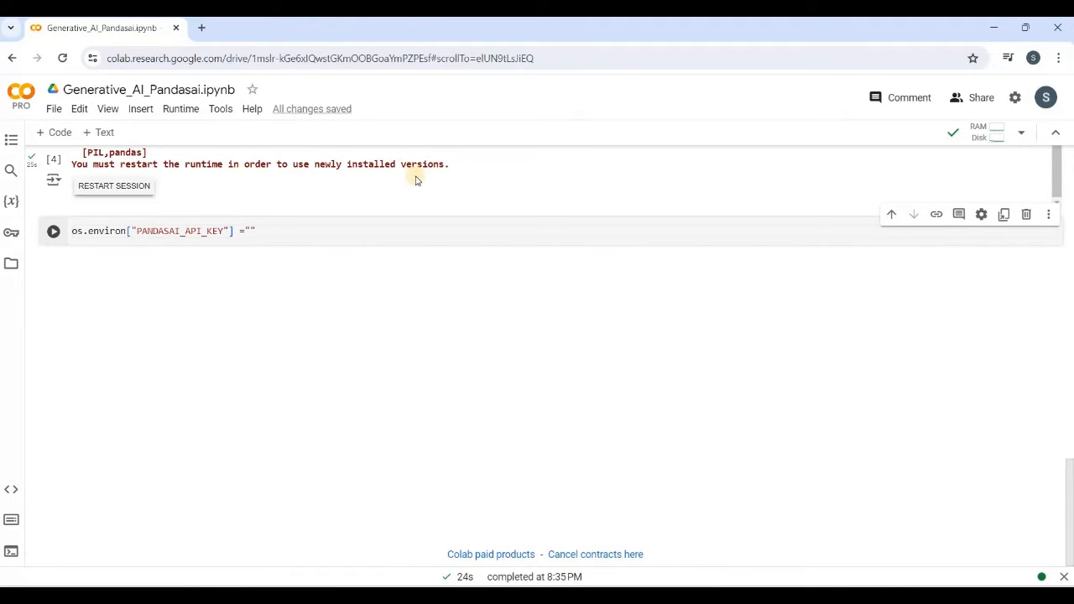
{"action": "left_click", "coordinate": [258, 28]}
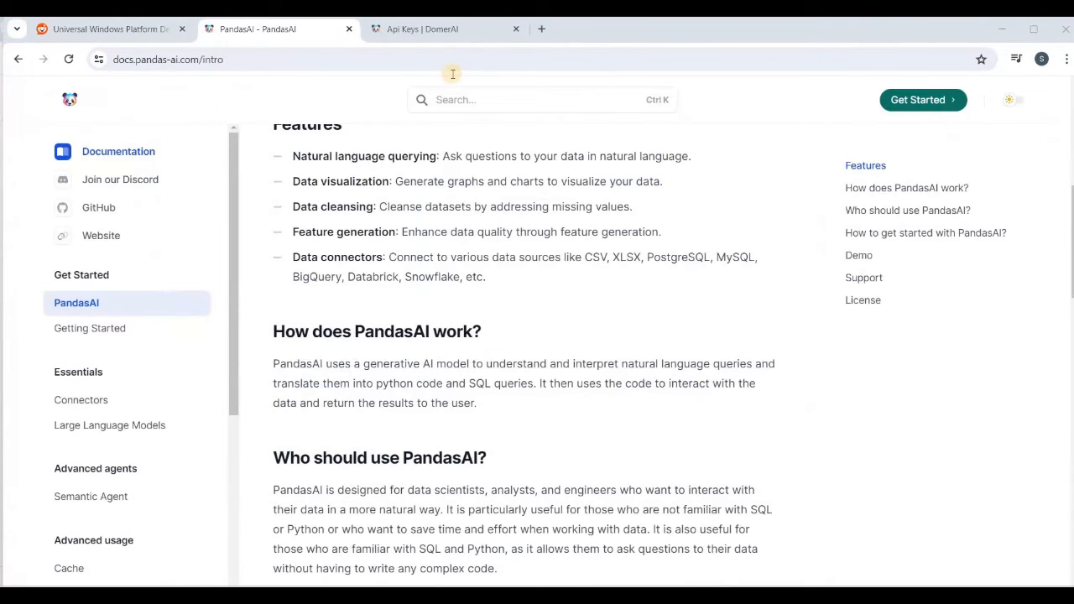
Copy the existing key from the PandasAI Api Keys dashboard for the notebook.
{"action": "left_click", "coordinate": [422, 28]}
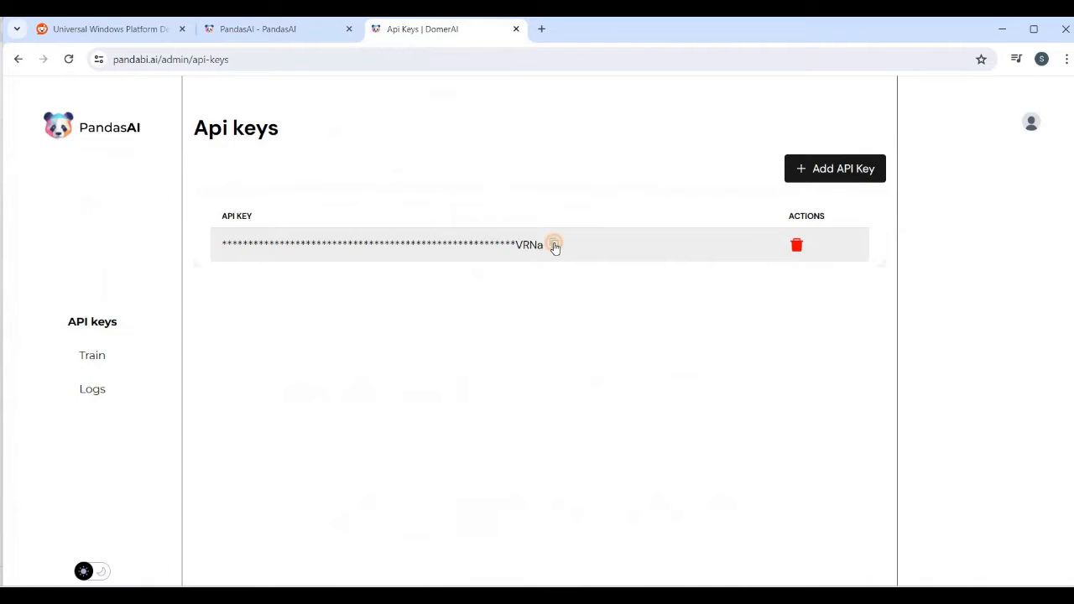
{"action": "left_click", "coordinate": [554, 244]}
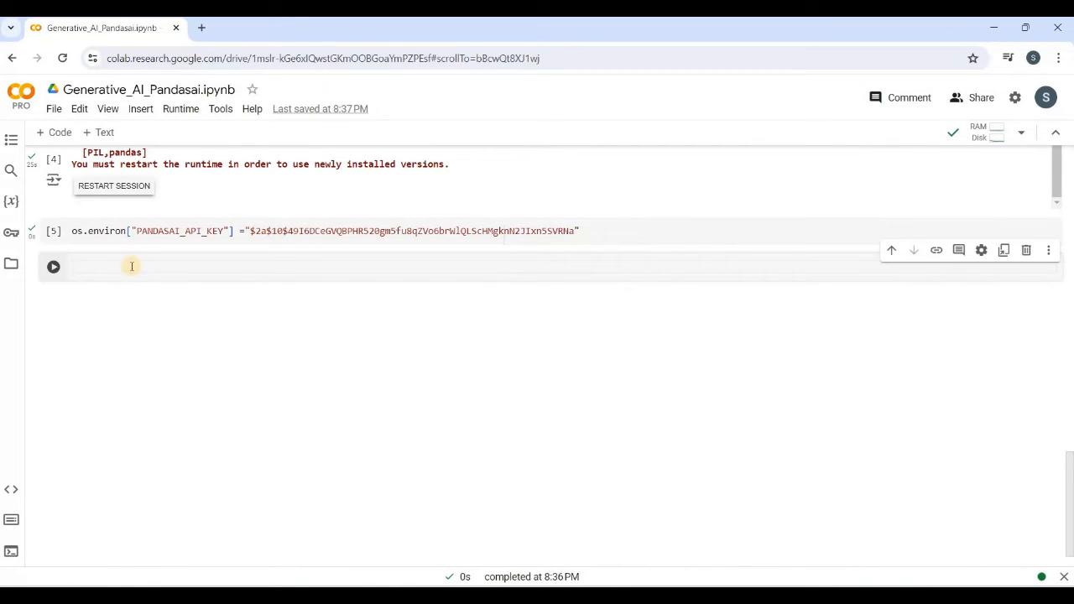
Import Agent from pandasai at the top of the cell.
{"action": "type", "text": "agen"}
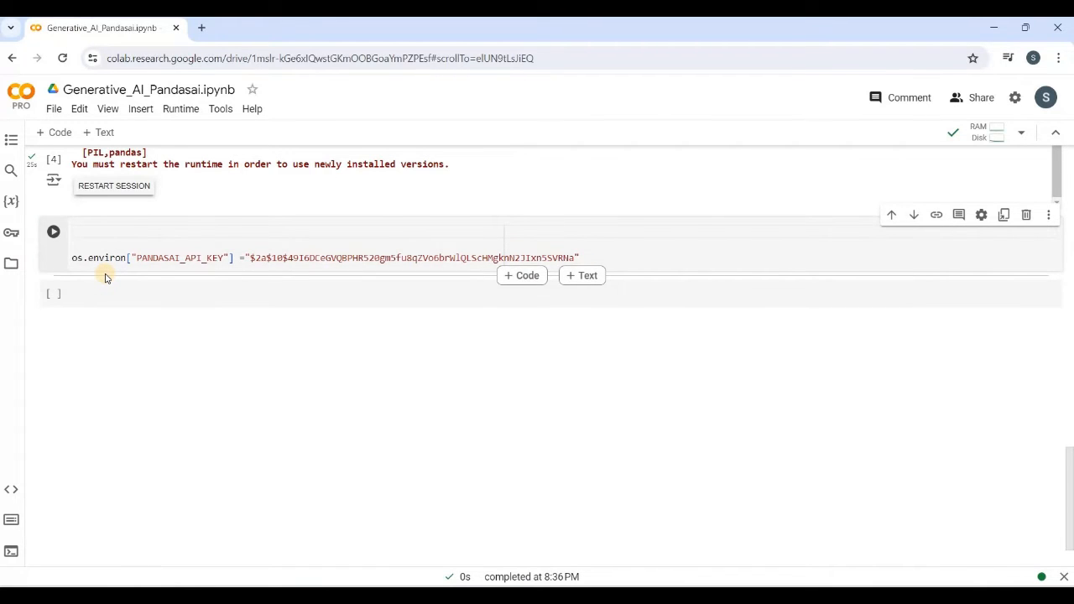
{"action": "type", "text": "from"}
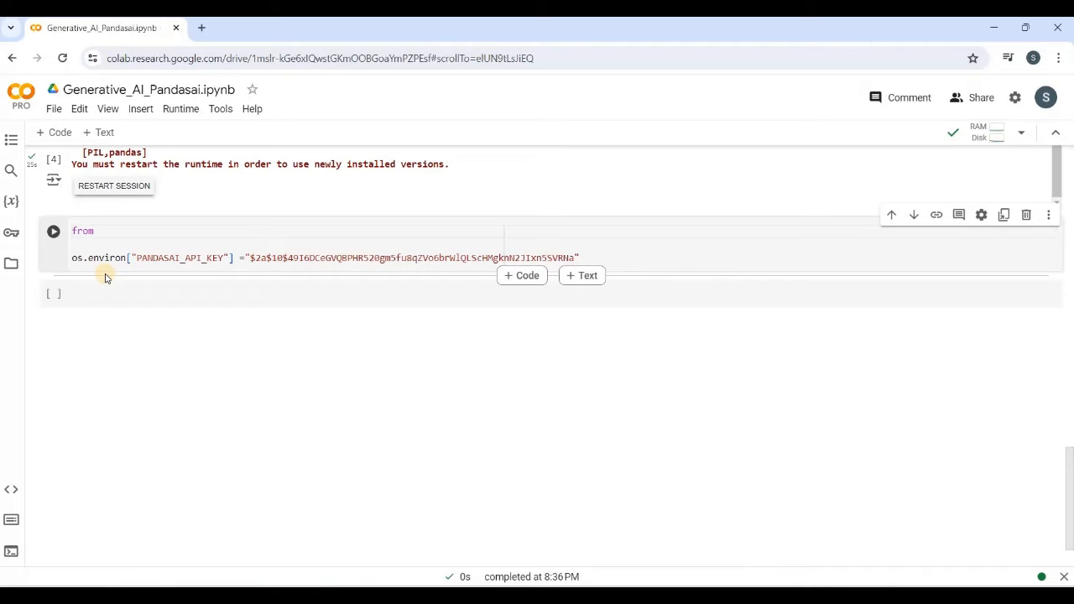
{"action": "type", "text": "pand"}
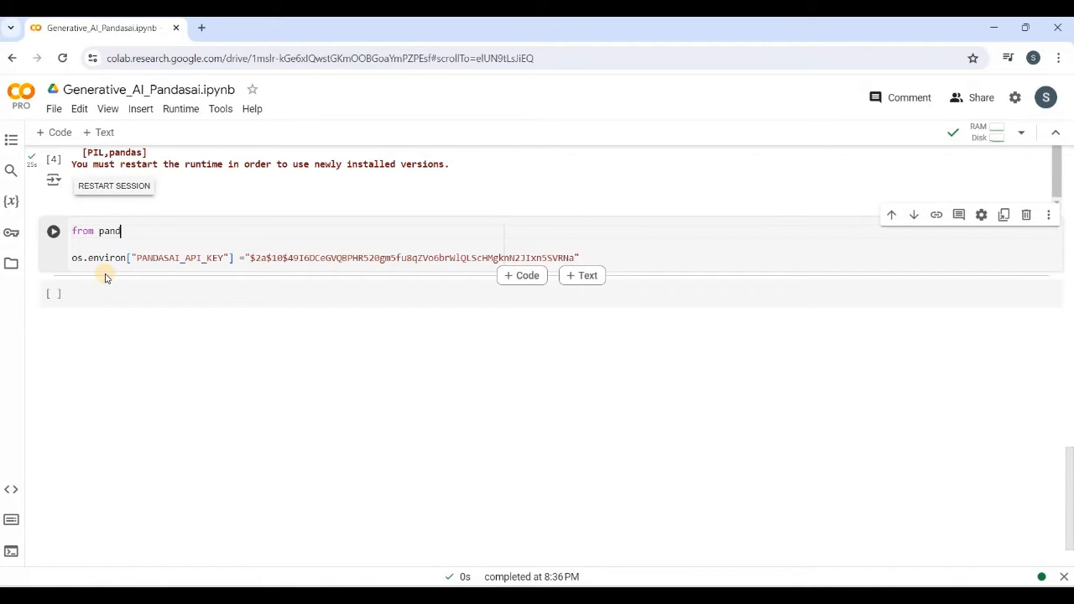
{"action": "type", "text": "asai"}
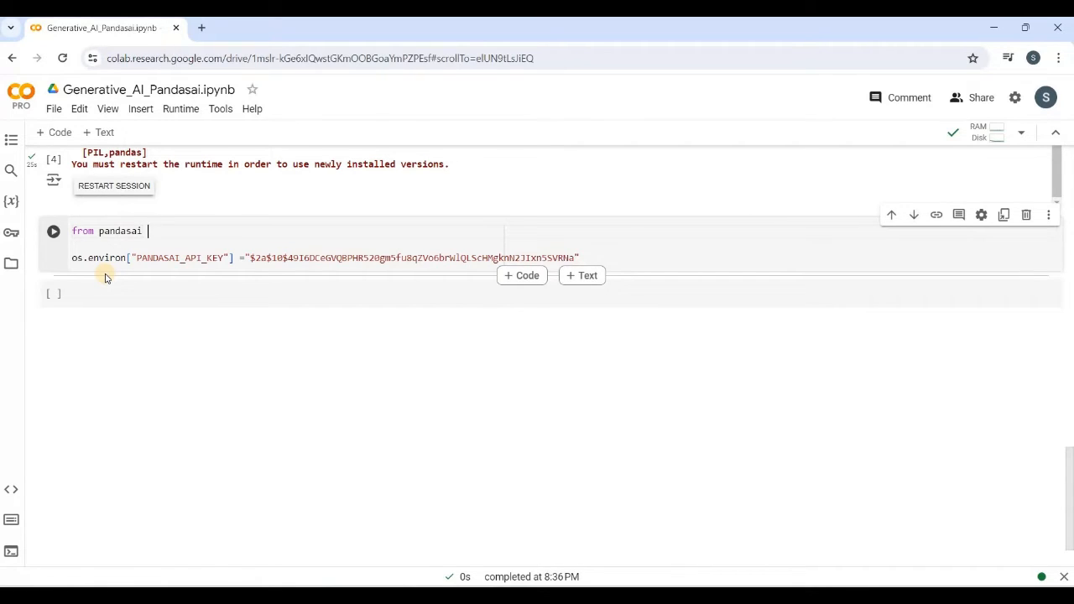
{"action": "type", "text": "import"}
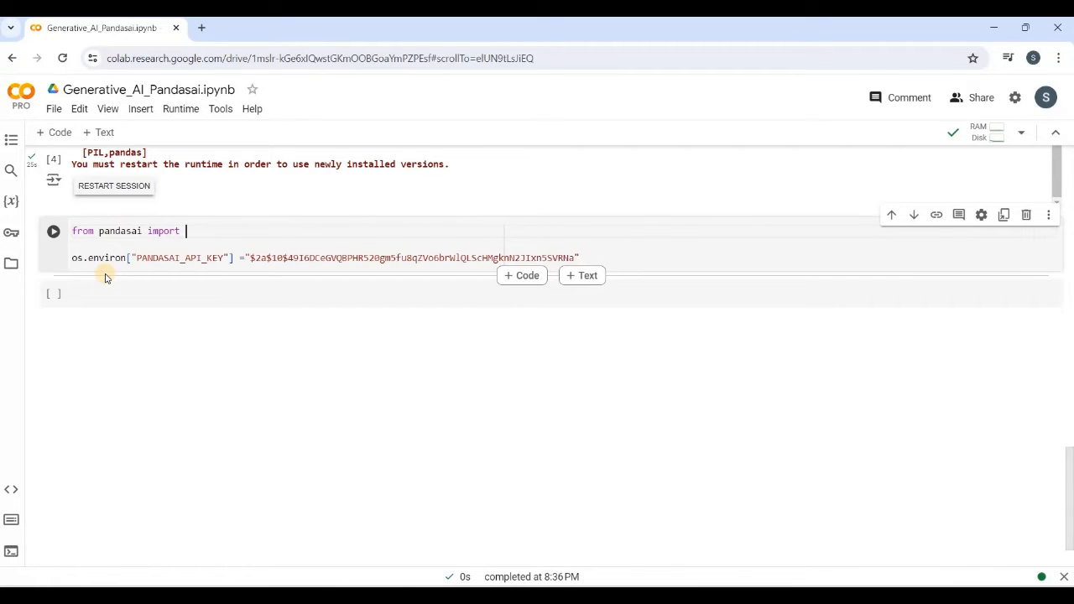
{"action": "type", "text": "Agent"}
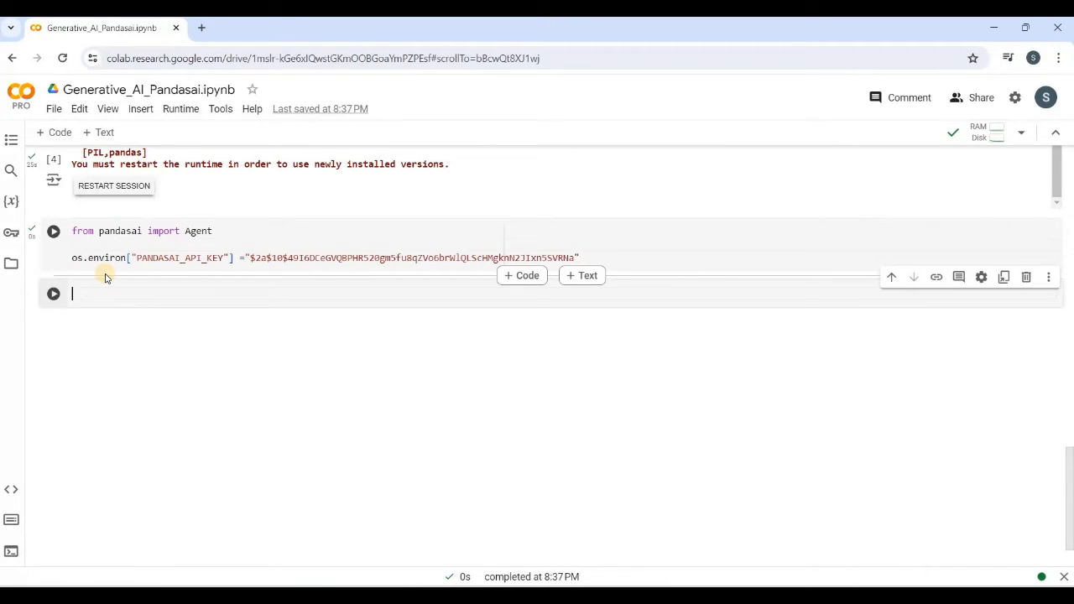
Create agent = Agent(sales_by_country) and run it, leaving a fresh cell below.
{"action": "type", "text": "agent ="}
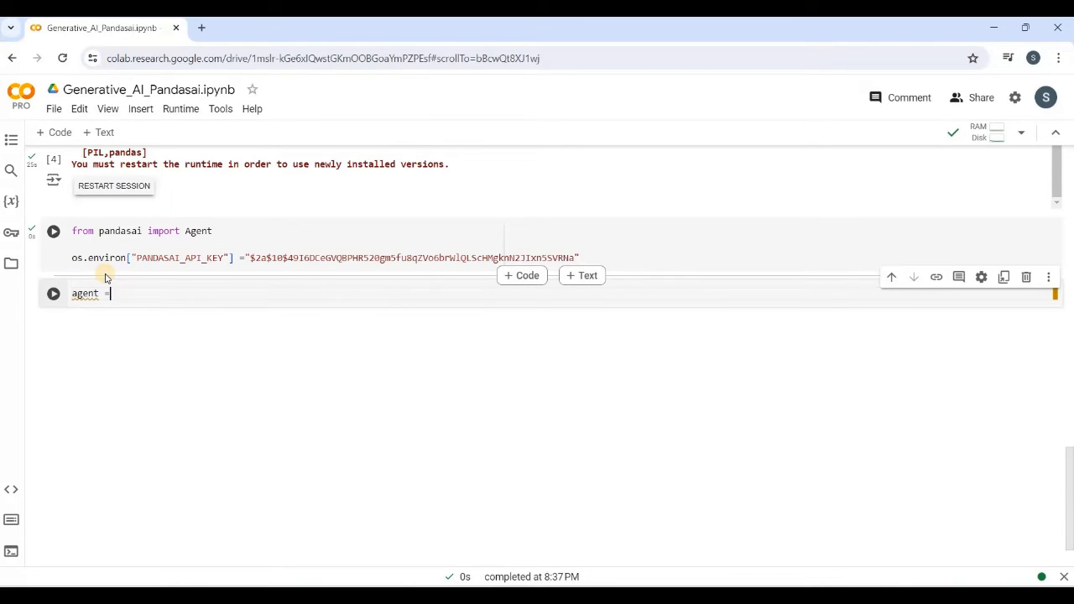
{"action": "type", "text": "Agent"}
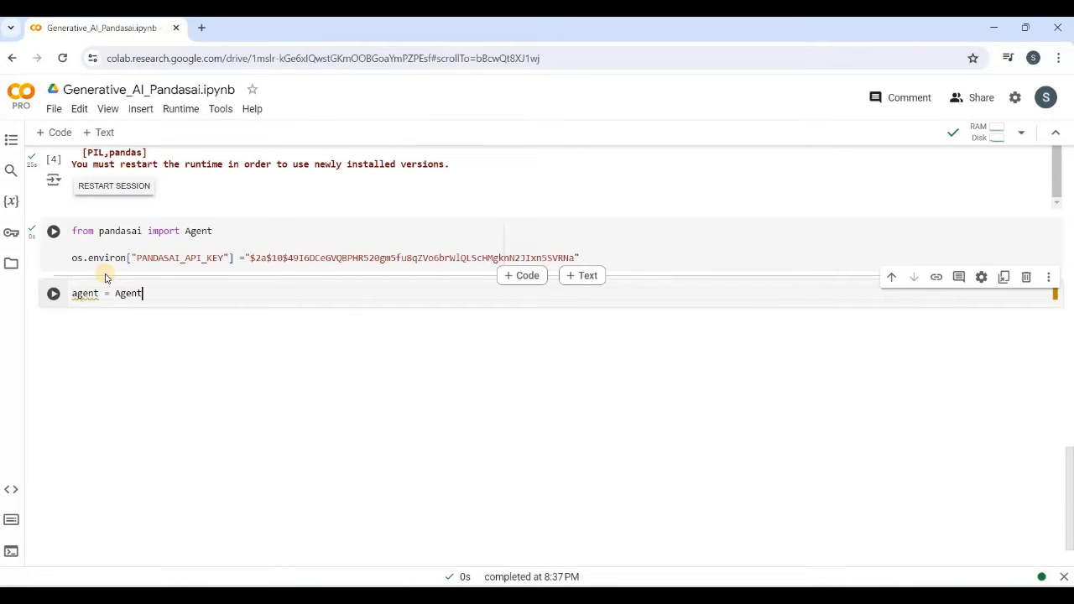
{"action": "type", "text": "()"}
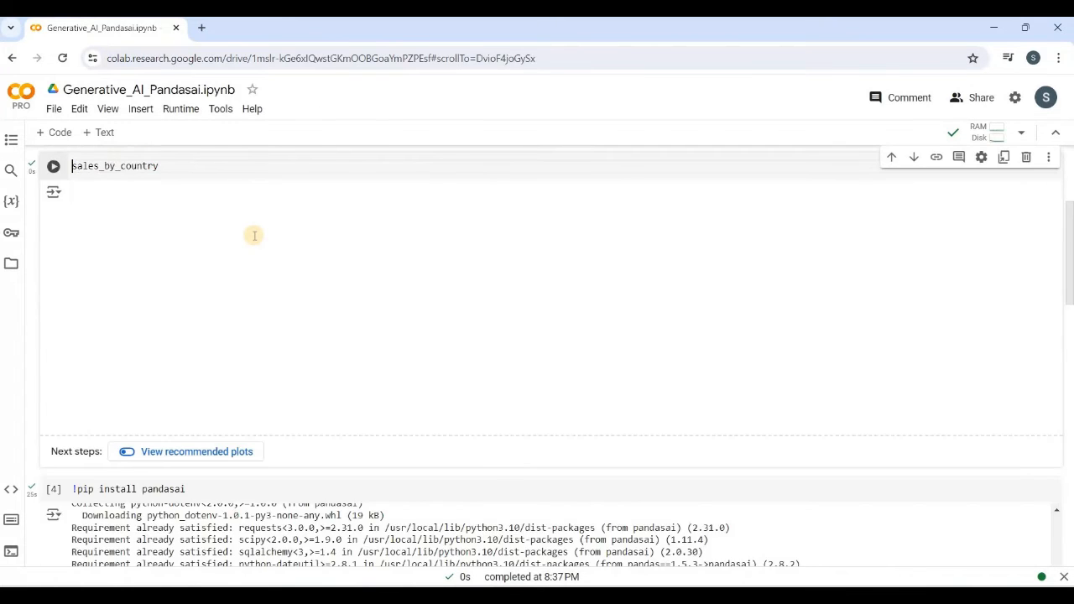
{"action": "scroll", "scroll_direction": "down", "scroll_amount": 3}
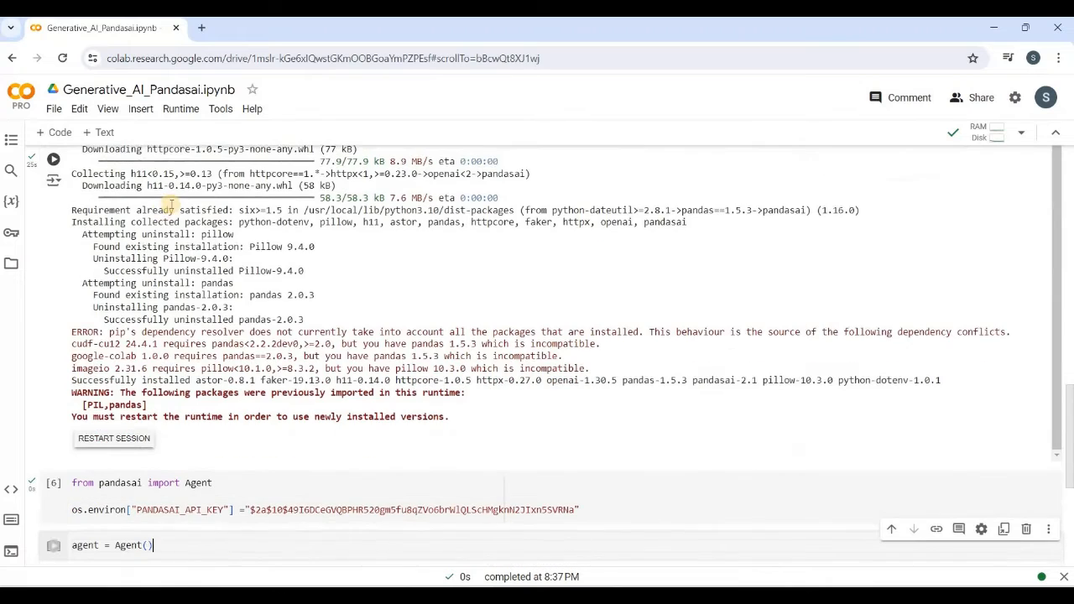
{"action": "type", "text": "sales_by_country"}
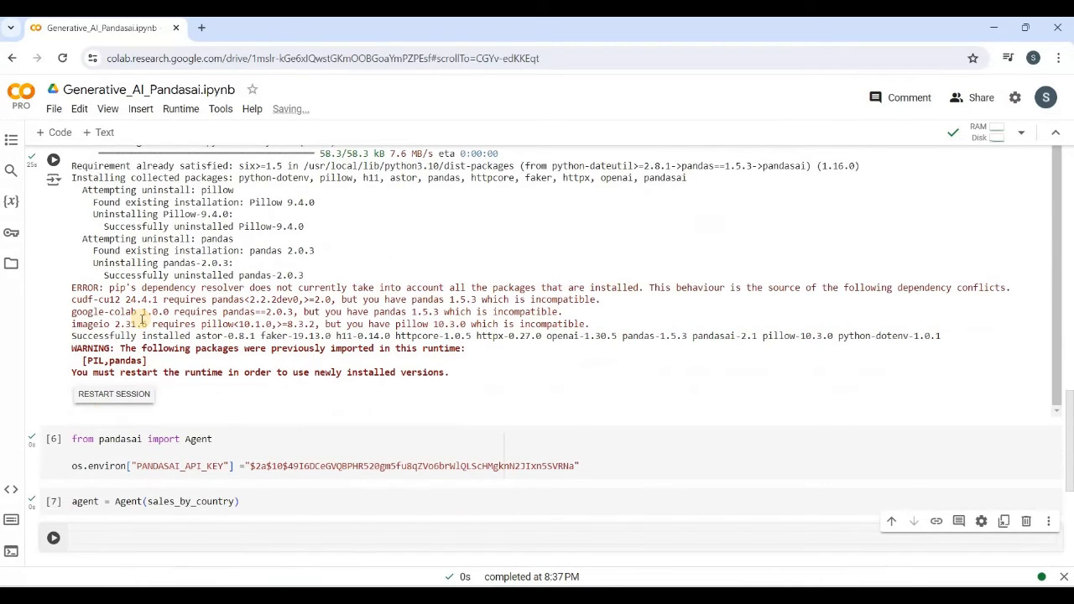
{"action": "left_click", "coordinate": [335, 537]}
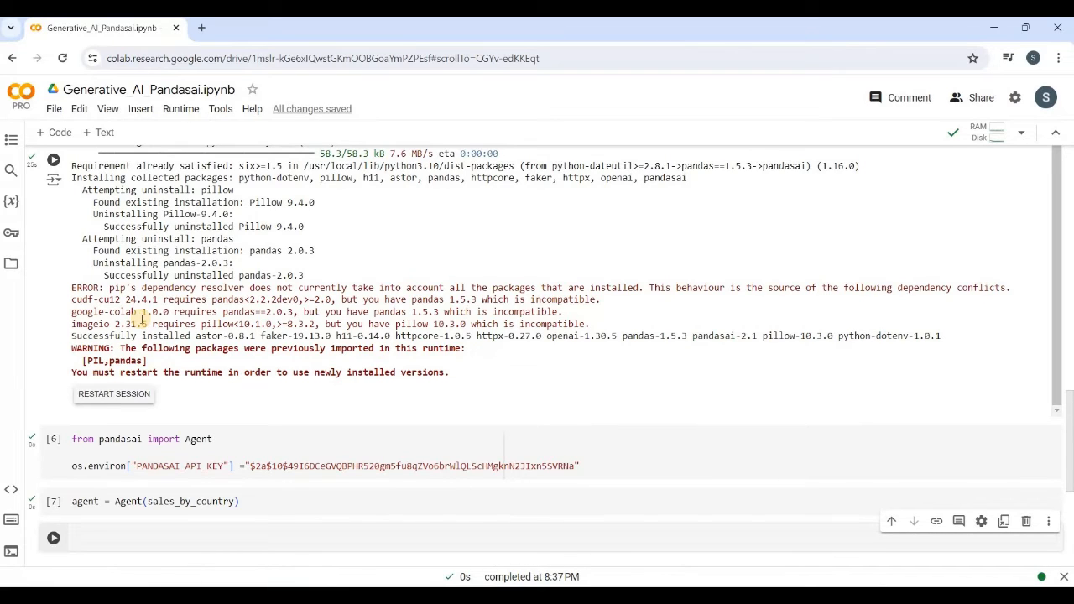
Ask agent.chat which are the top 5 countries by sales, returning China, US, Japan, Germany, UK.
{"action": "type", "text": "agen"}
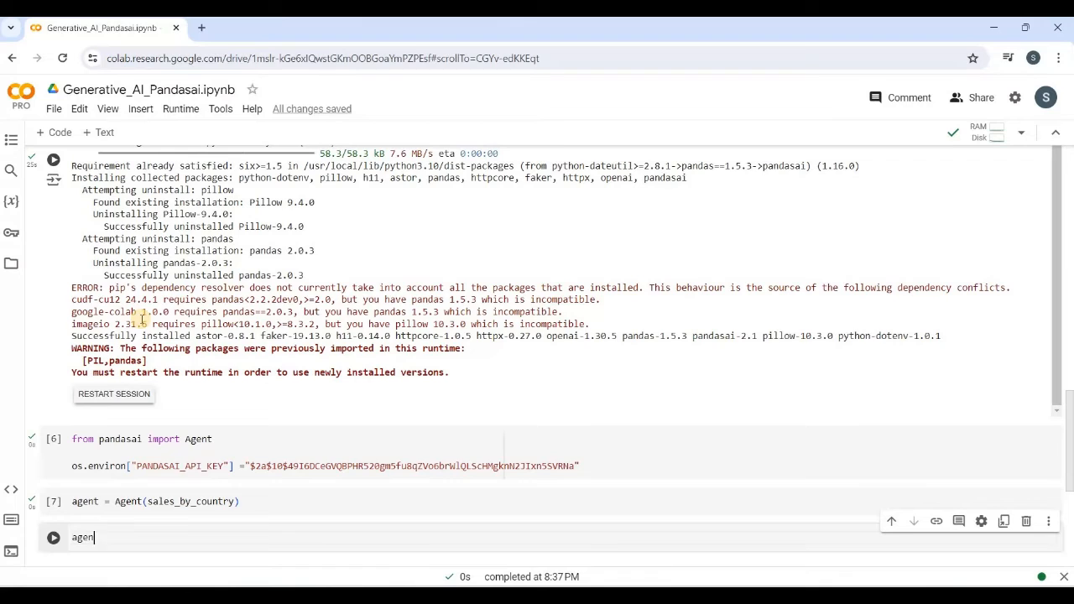
{"action": "type", "text": ".chat"}
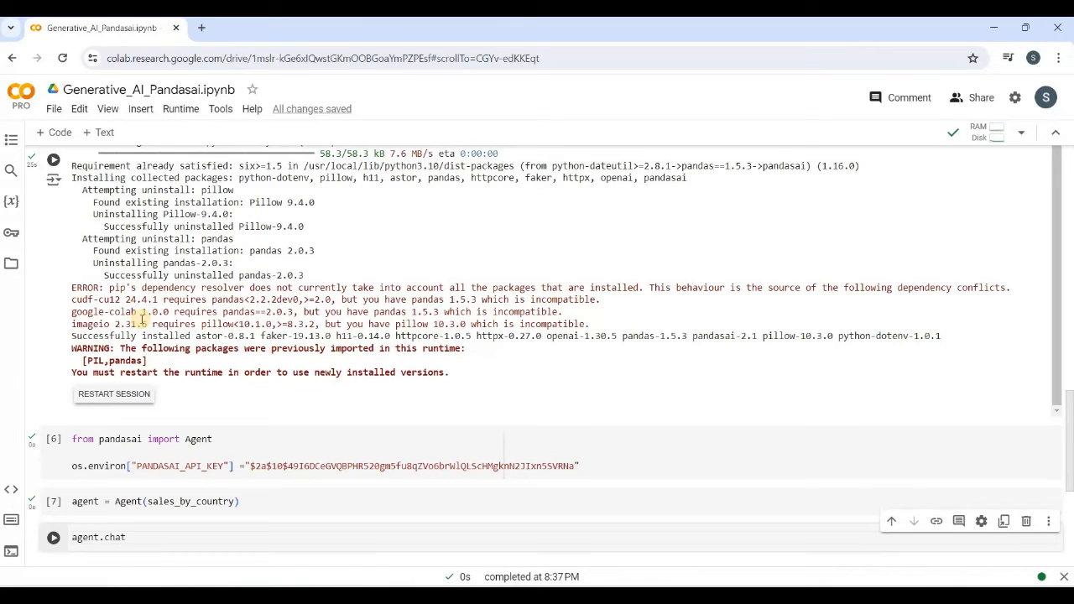
{"action": "type", "text": "(\" Which are the top 5 countries by \""}
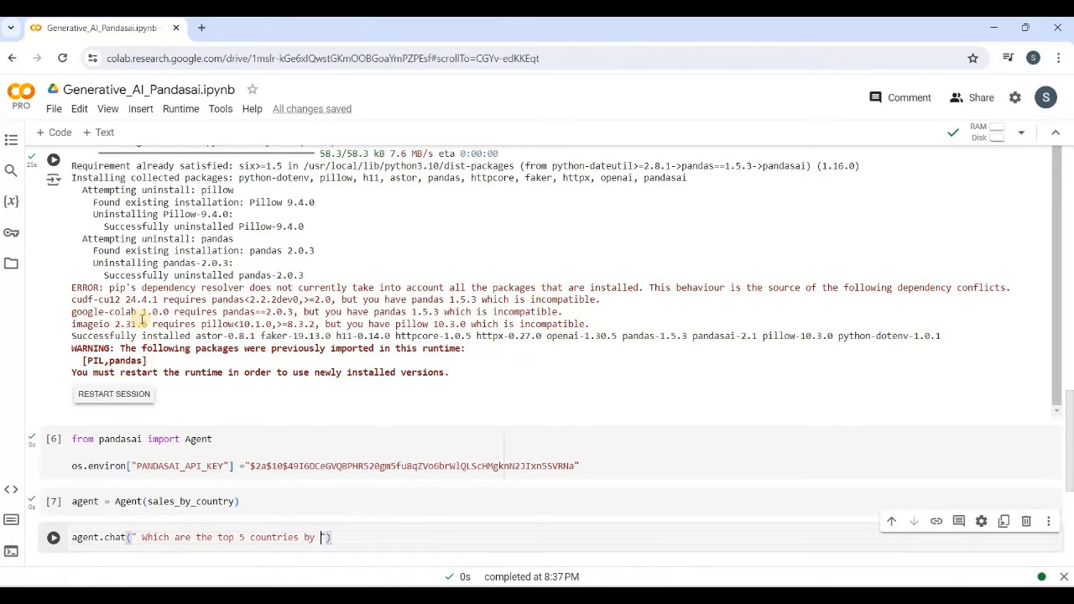
{"action": "type", "text": "sales ?"}
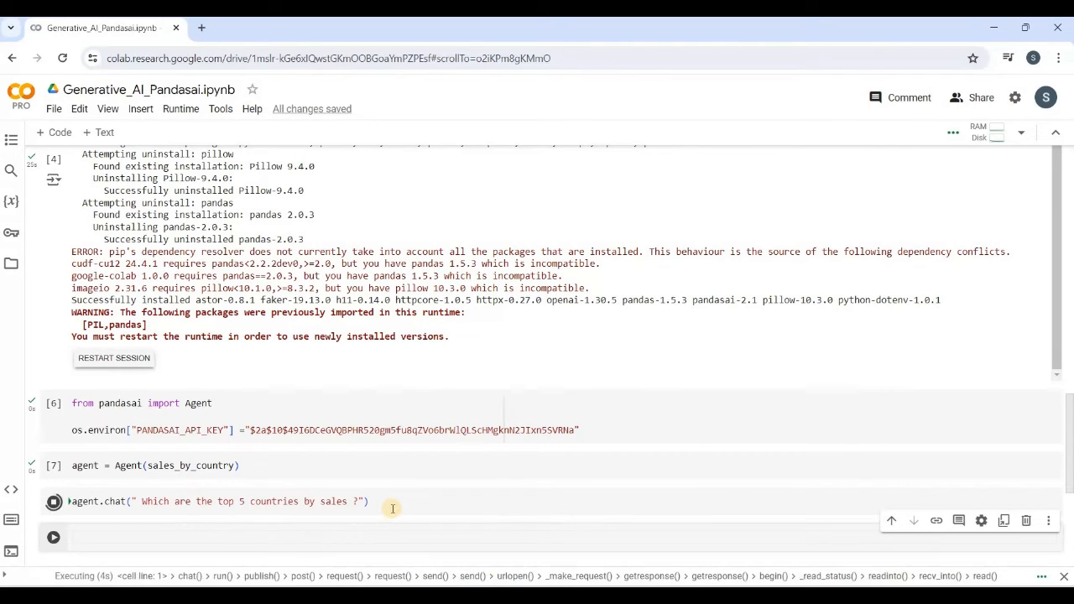
{"action": "left_click", "coordinate": [53, 501]}
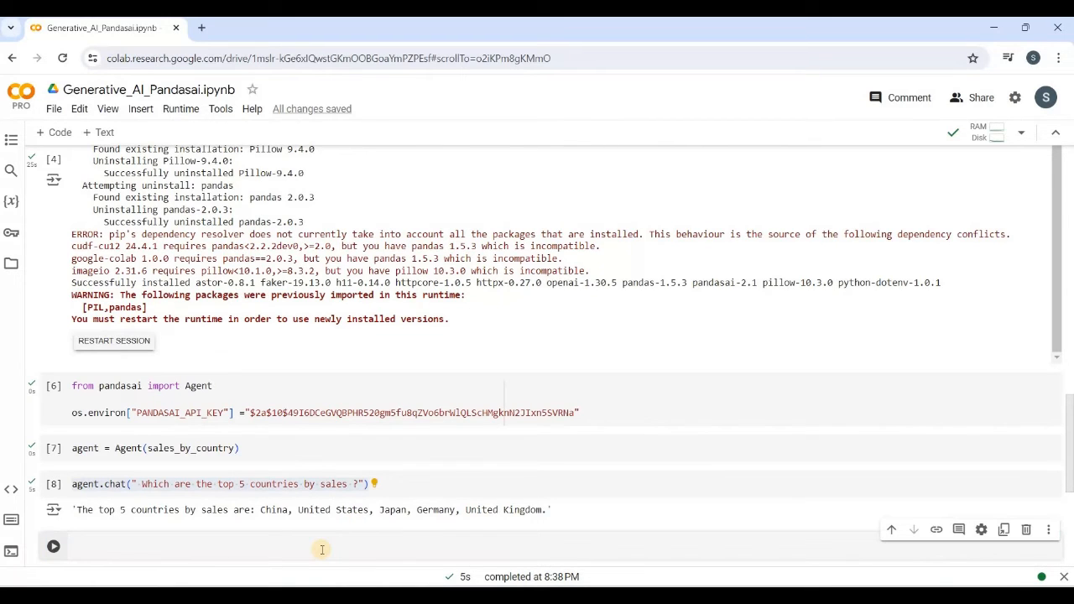
Ask for the top 5 countries by sales and sales numbers, returning a country-sales table.
{"action": "type", "text": "agent.chat(\" Which are the top 5 countries by sales ?\")"}
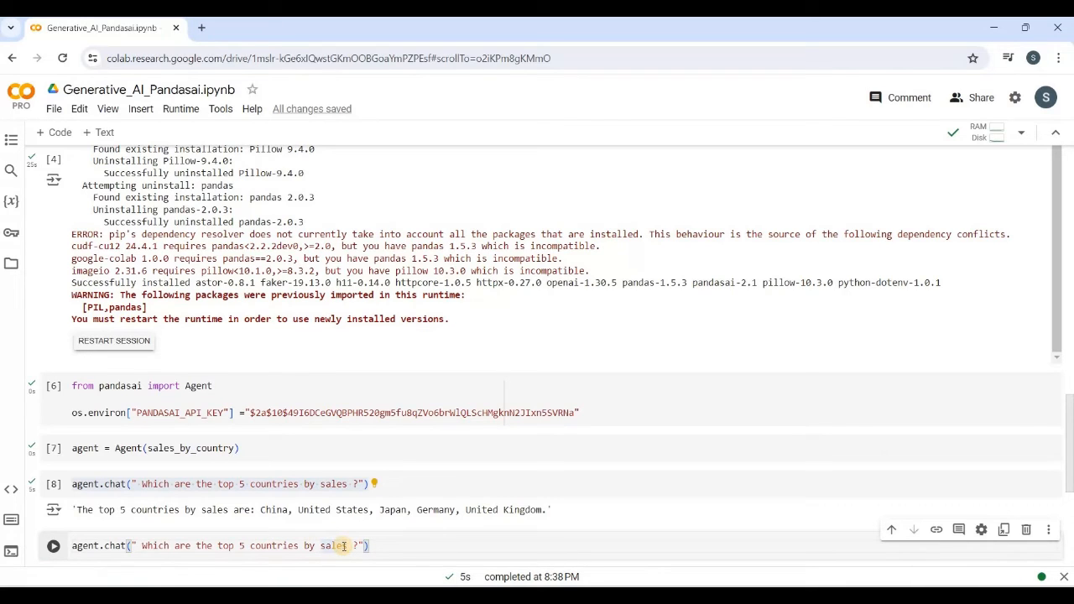
{"action": "type", "text": "and sales"}
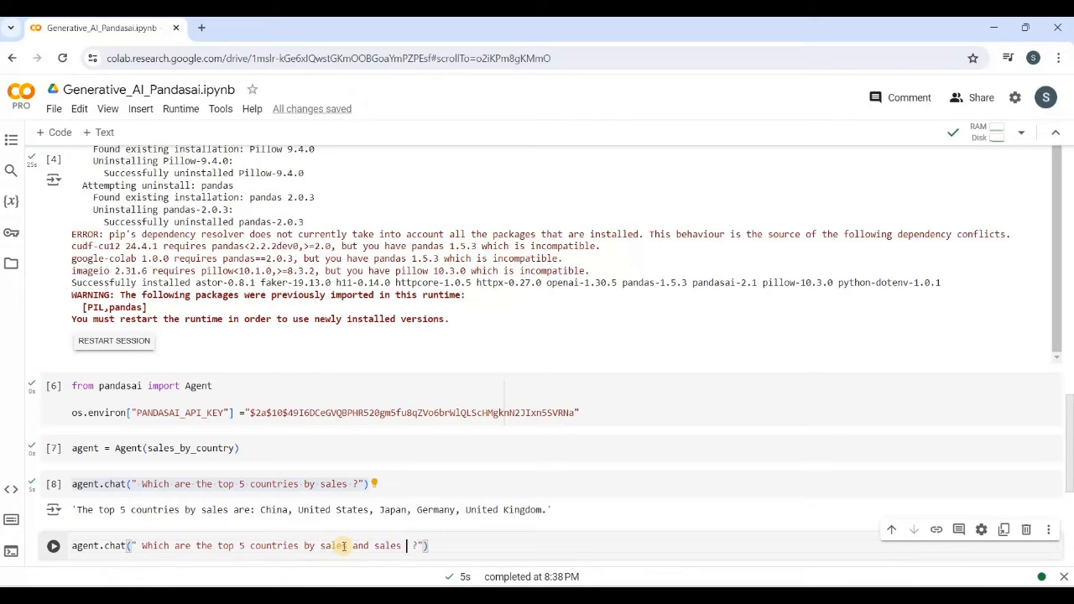
{"action": "type", "text": "numbers"}
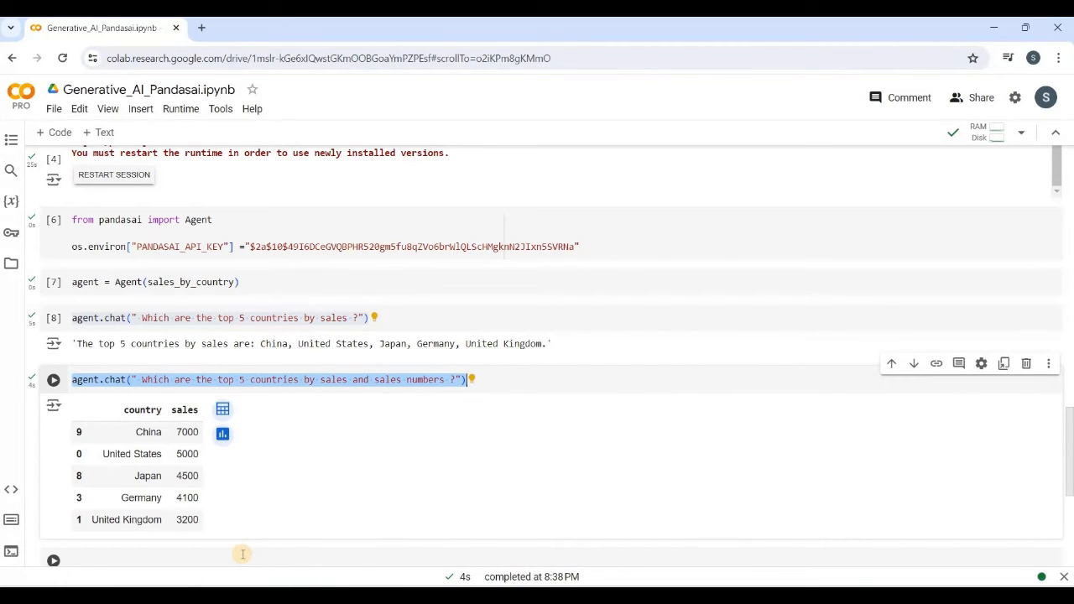
{"action": "scroll", "scroll_direction": "down", "scroll_amount": 3}
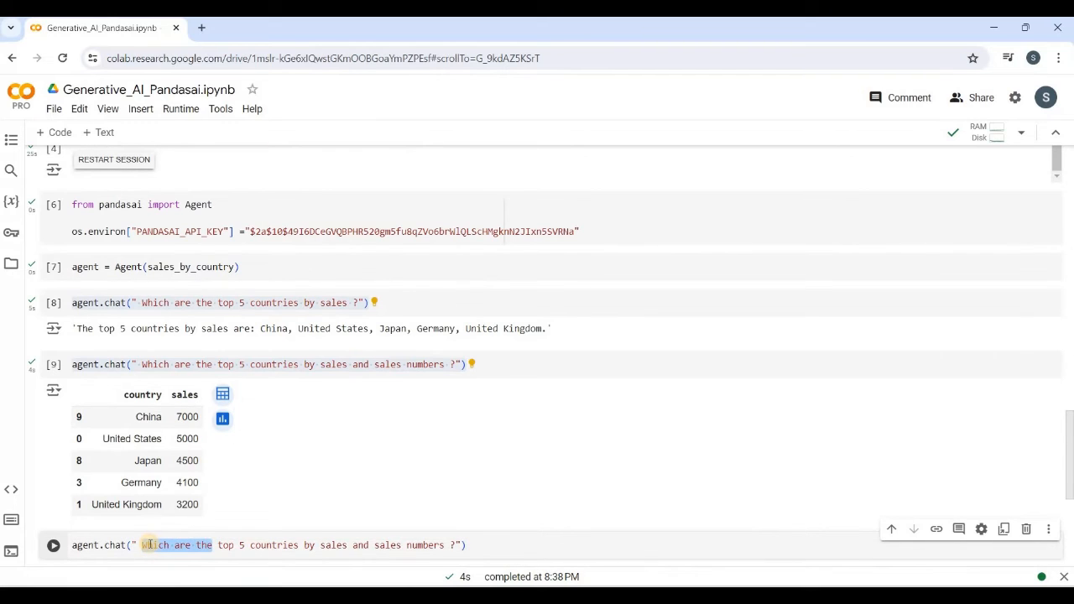
Ask for a visualization of the top 5 countries, producing the Top 5 Countries by Sales bar chart.
{"action": "type", "text": "charte"}
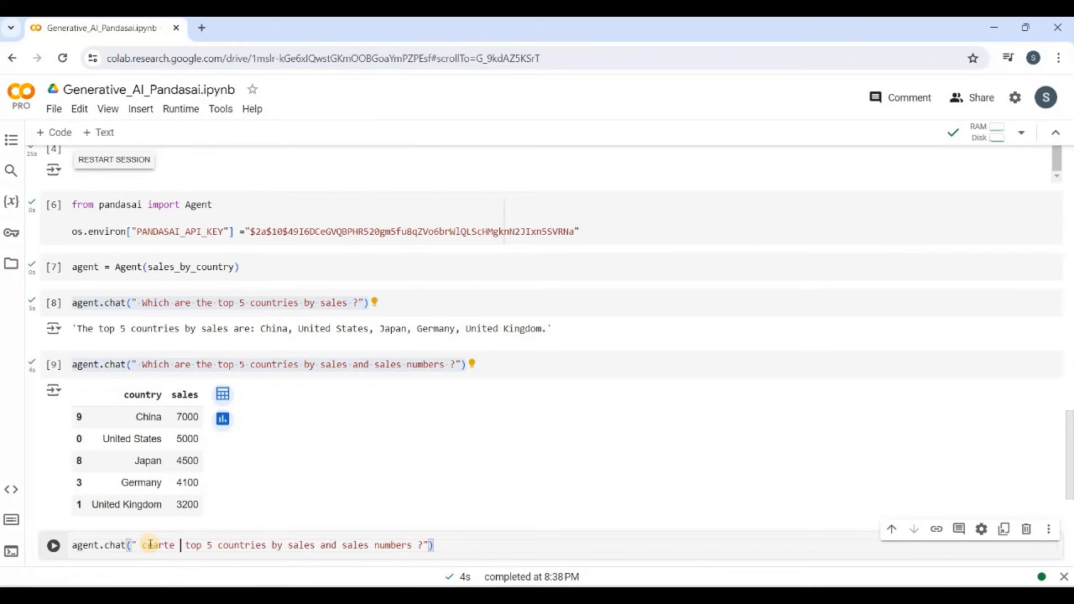
{"action": "type", "text": "visiluization"}
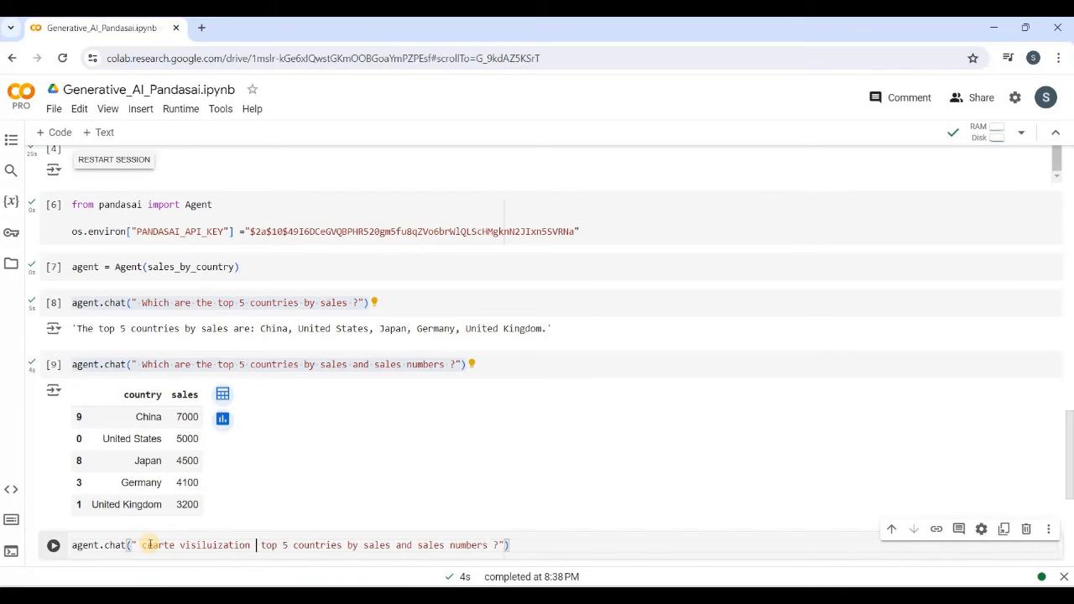
{"action": "type", "text": "for"}
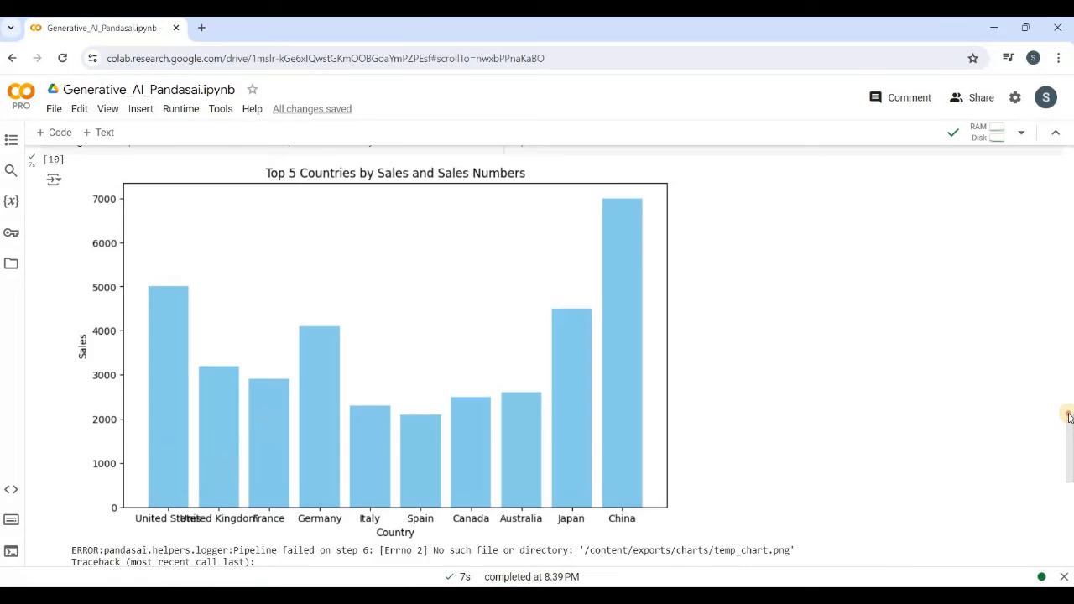
{"action": "scroll", "scroll_direction": "down", "scroll_amount": 3}
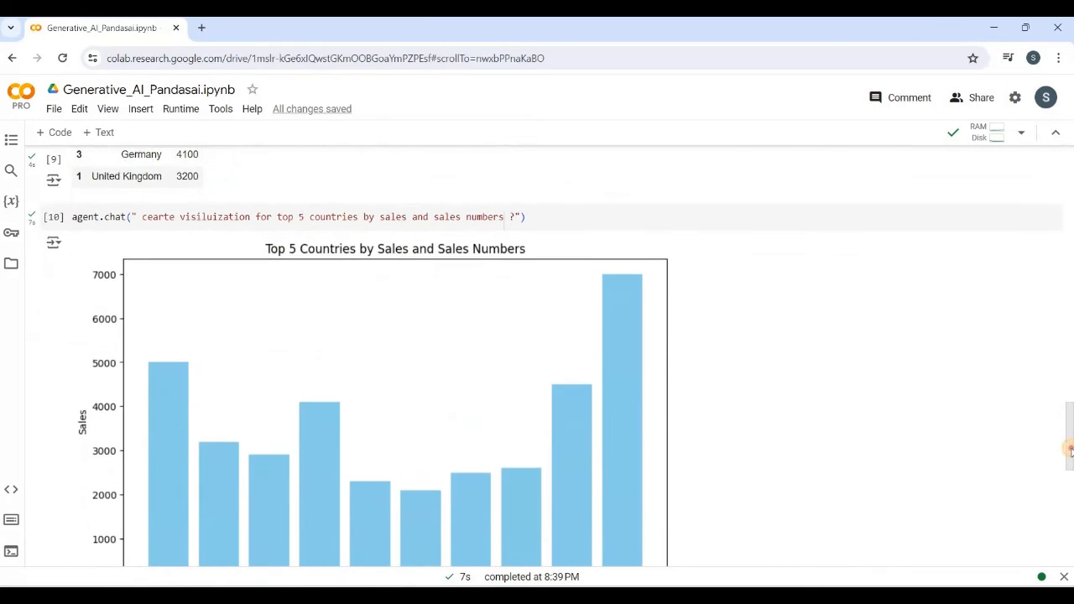
{"action": "scroll", "scroll_direction": "down", "scroll_amount": 3}
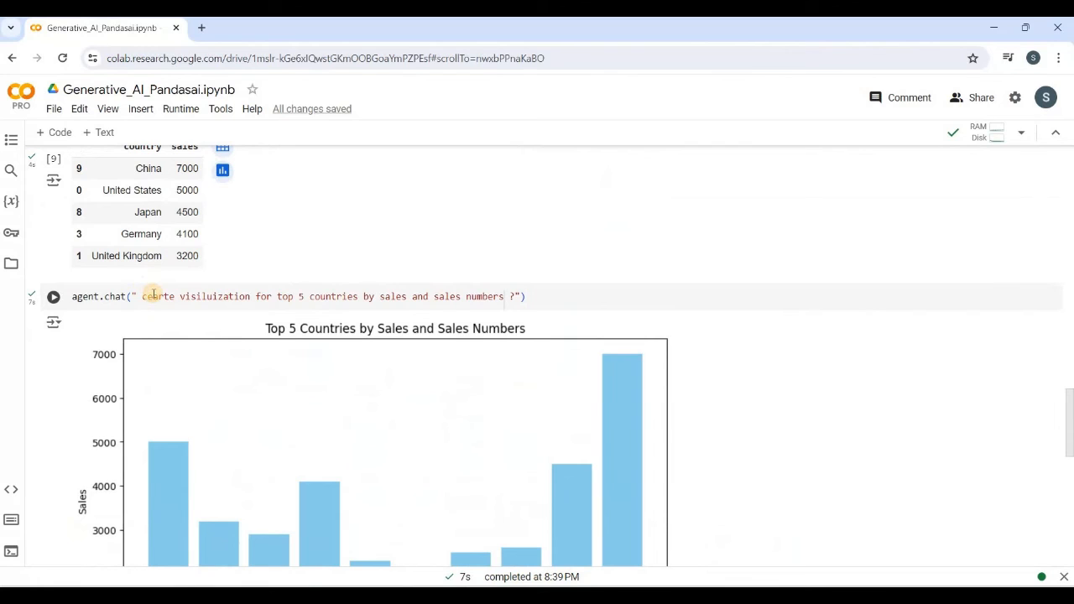
Reword the question to 'Create the visiluization…' and rerun, re-rendering the chart with a temp_chart.png error.
{"action": "left_click", "coordinate": [174, 296]}
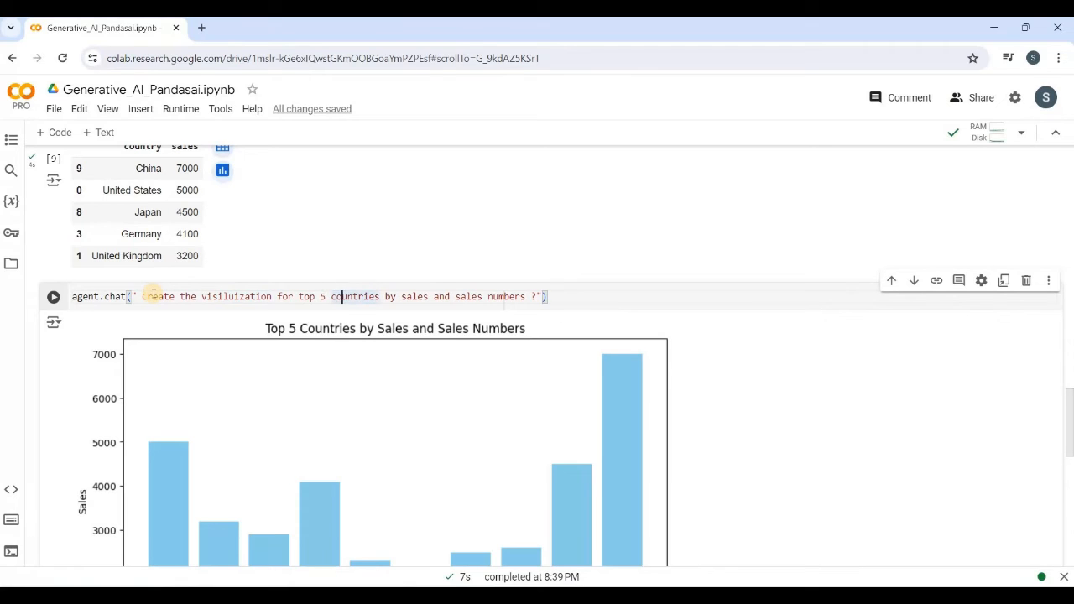
{"action": "double_click", "coordinate": [442, 296]}
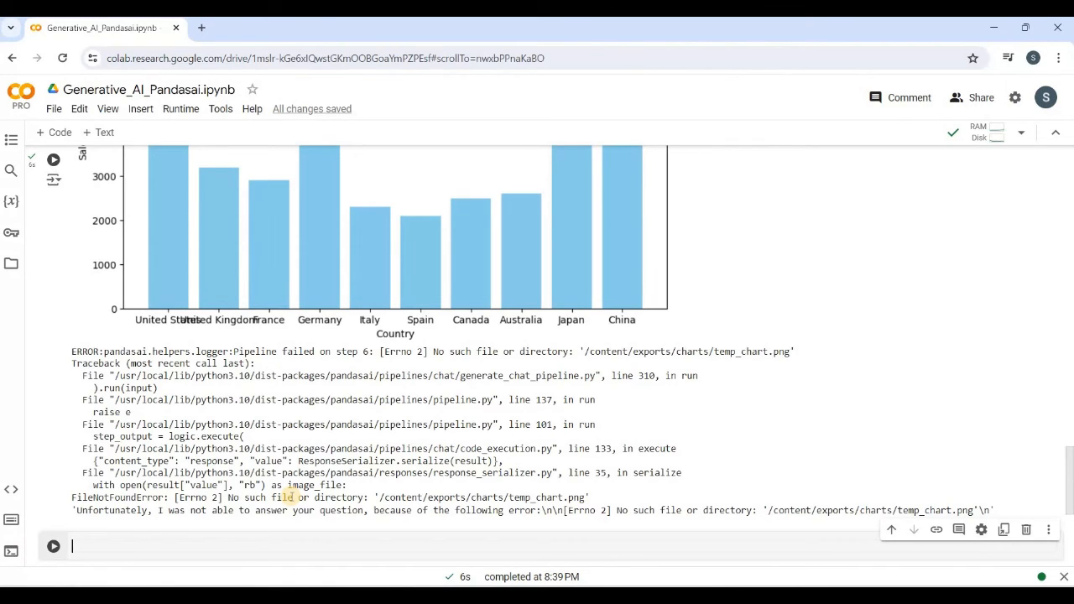
{"action": "type", "text": "agen"}
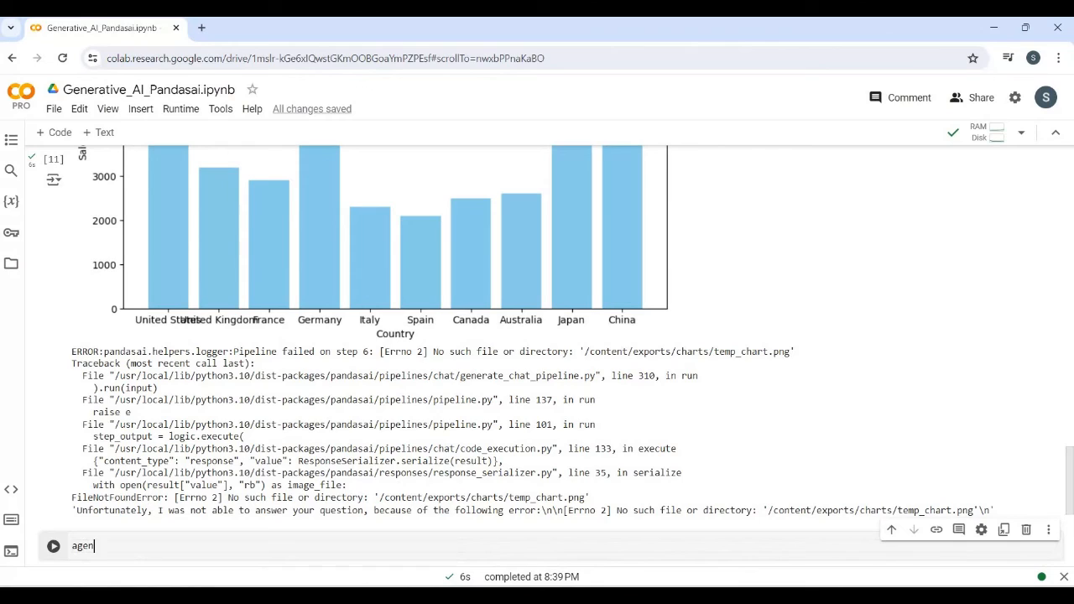
Ask agent.chat("Write the sales percentage with country name?") and start it running.
{"action": "type", "text": "t.chat(\"Write the sales"}
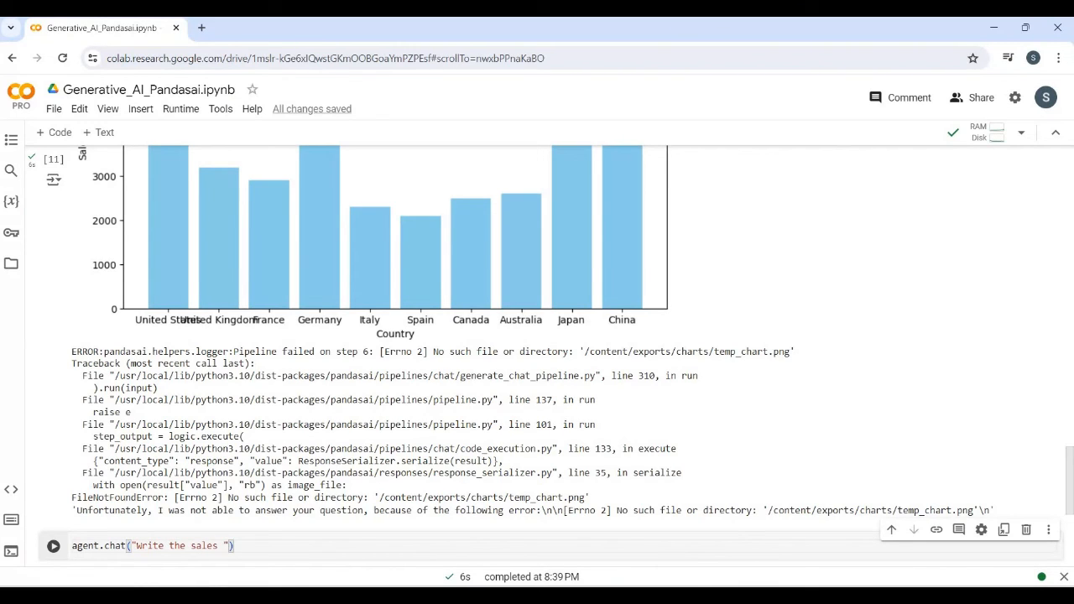
{"action": "type", "text": "percentage with"}
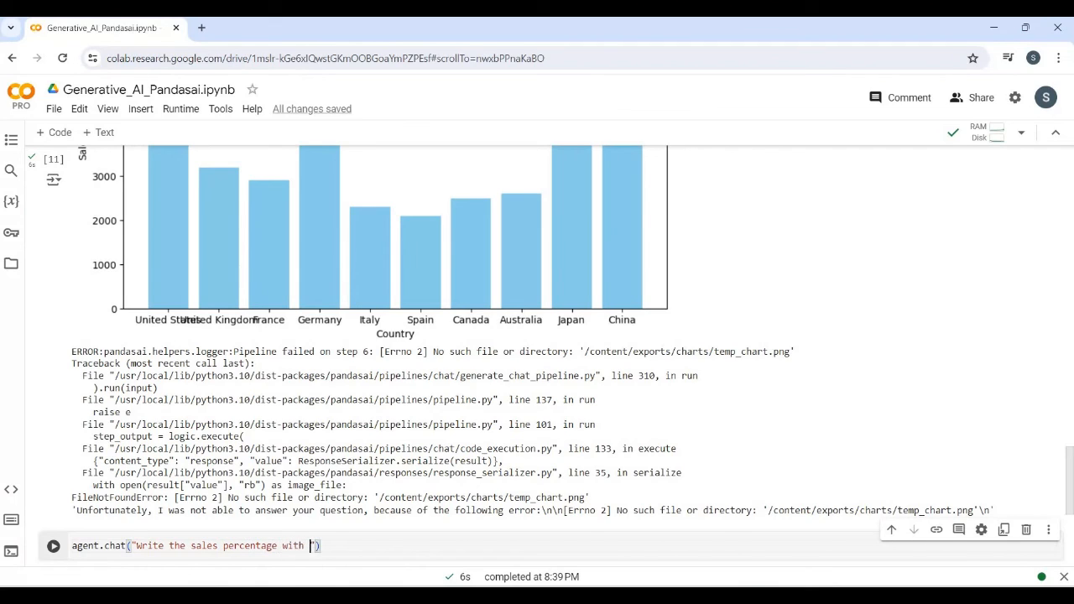
{"action": "type", "text": "country name?"}
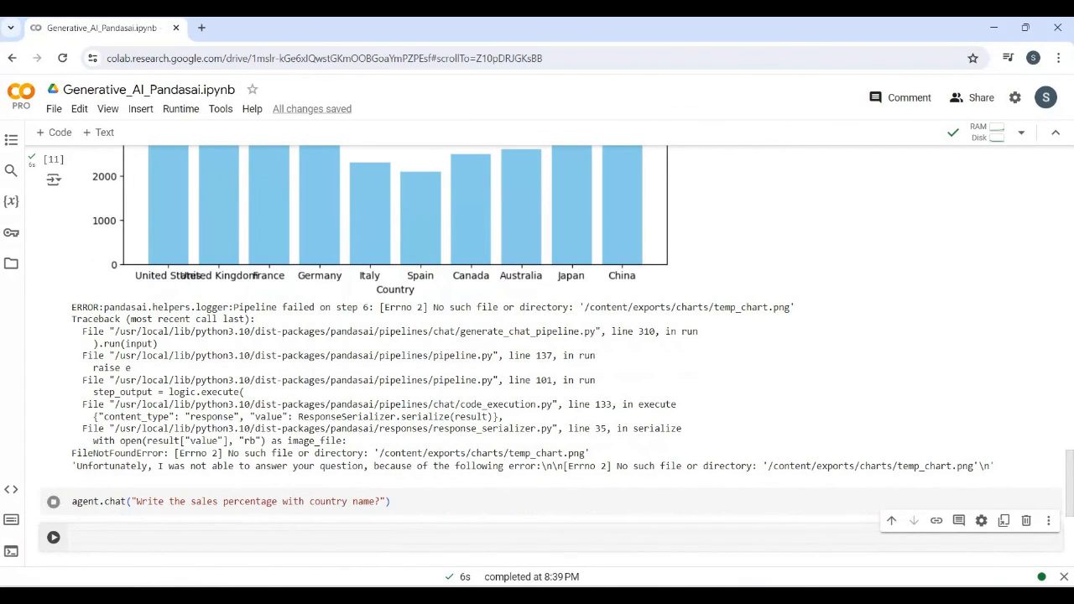
{"action": "left_click", "coordinate": [53, 502]}
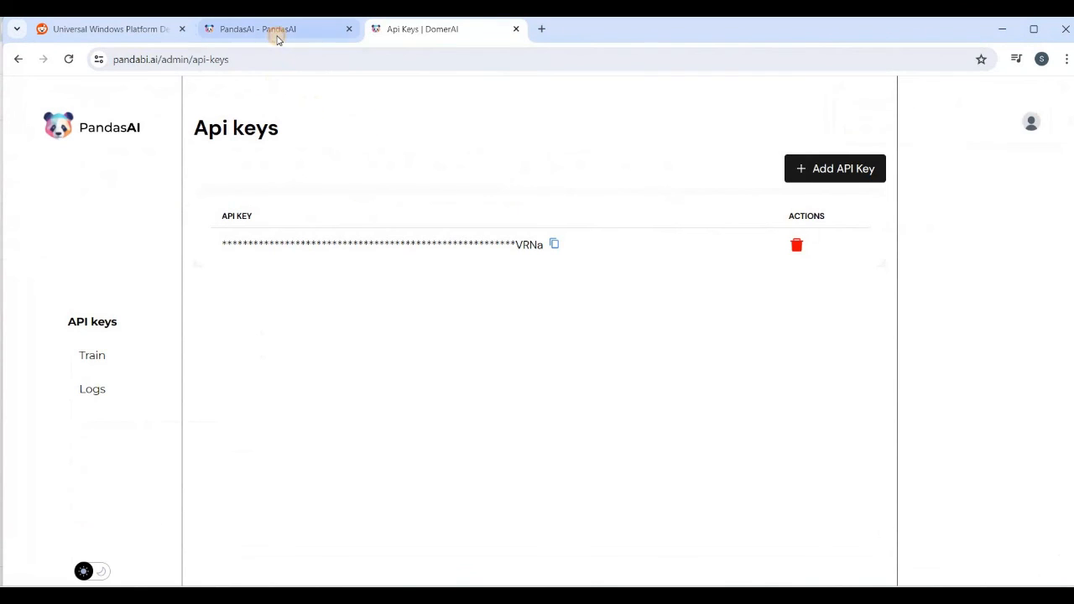
Return to the PandasAI documentation introduction and scroll up to its logo and overview.
{"action": "left_click", "coordinate": [277, 29]}
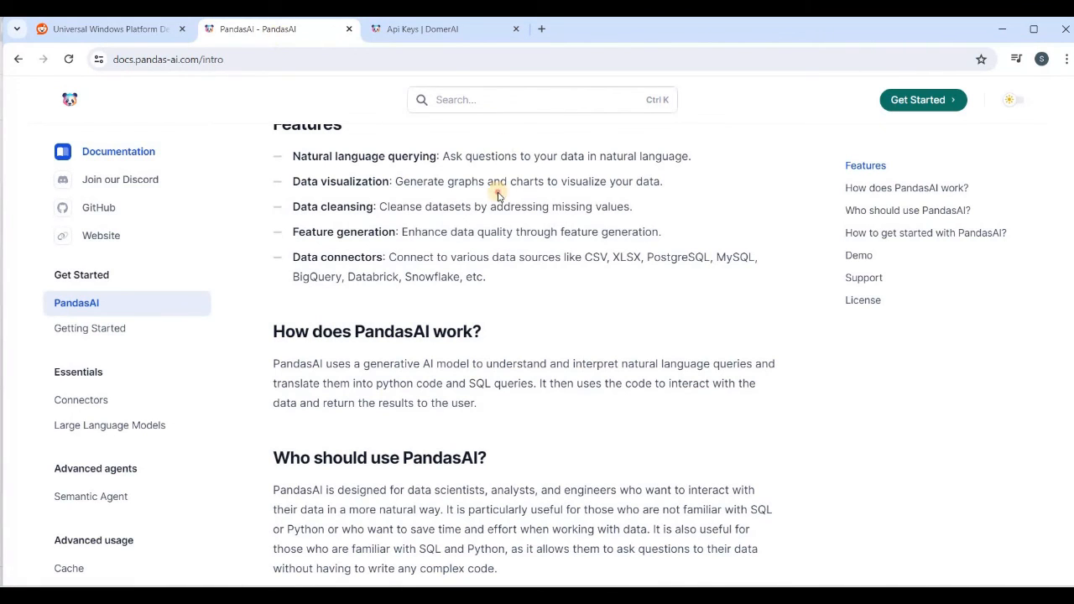
{"action": "scroll", "scroll_direction": "up", "scroll_amount": 3}
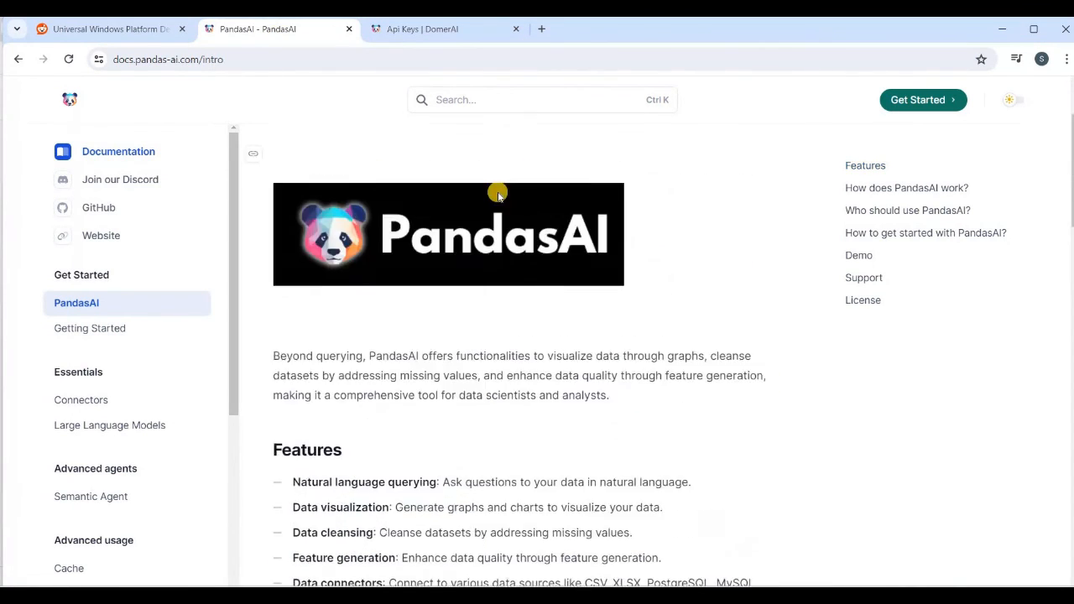